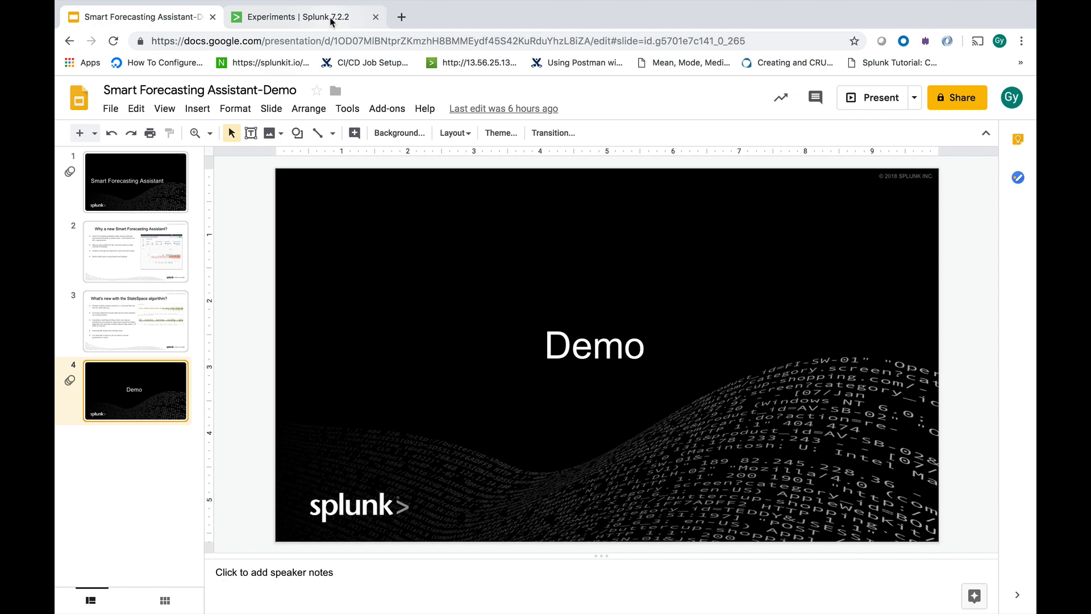
Step: Switch from the slides to the Splunk Experiments browser page
click(300, 16)
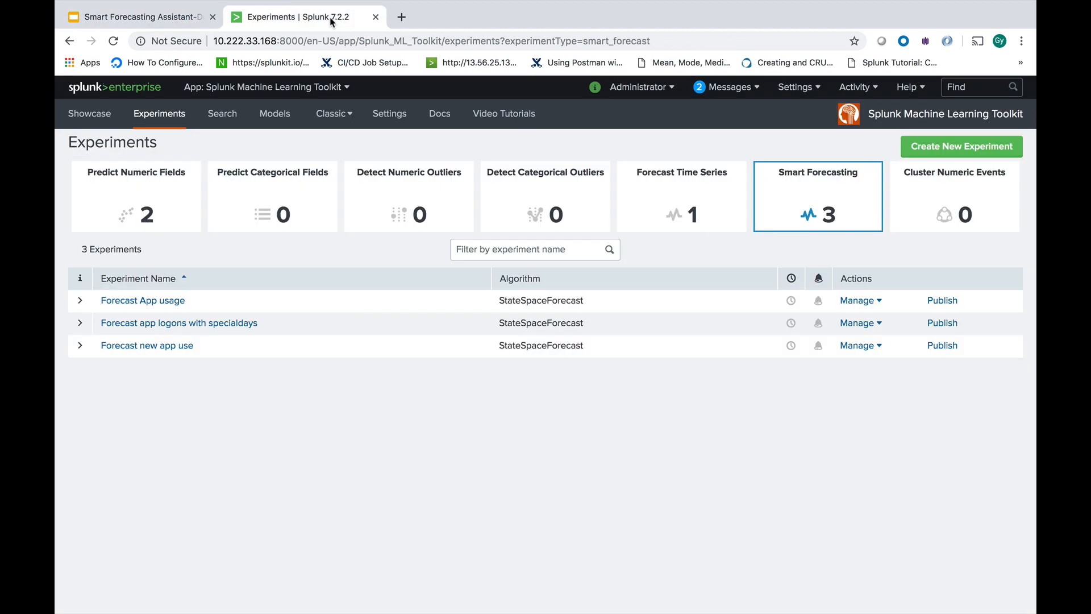
mouse_move(273, 462)
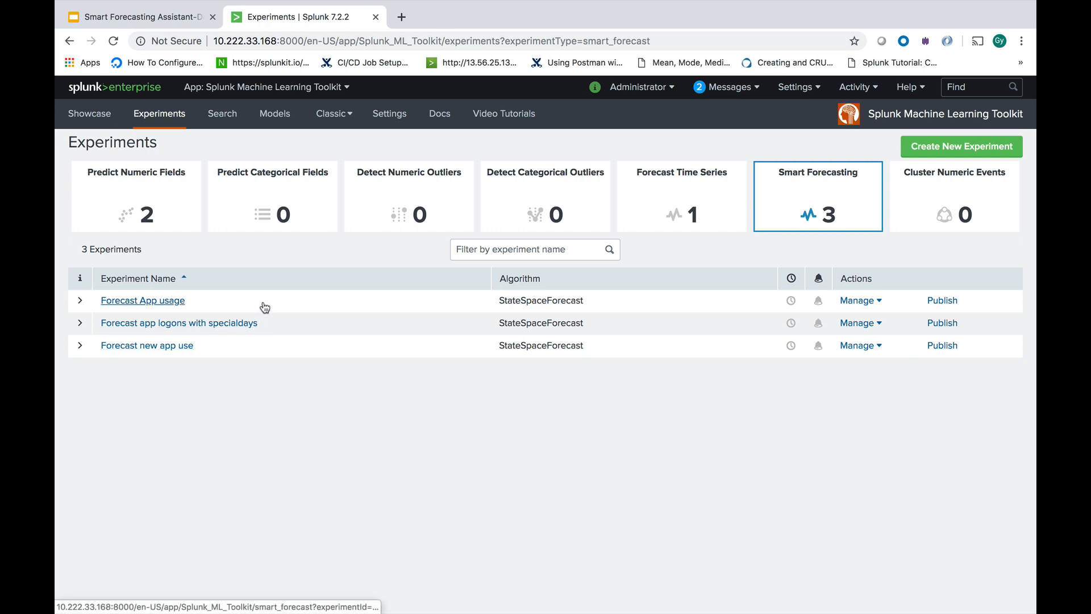
mouse_move(685, 278)
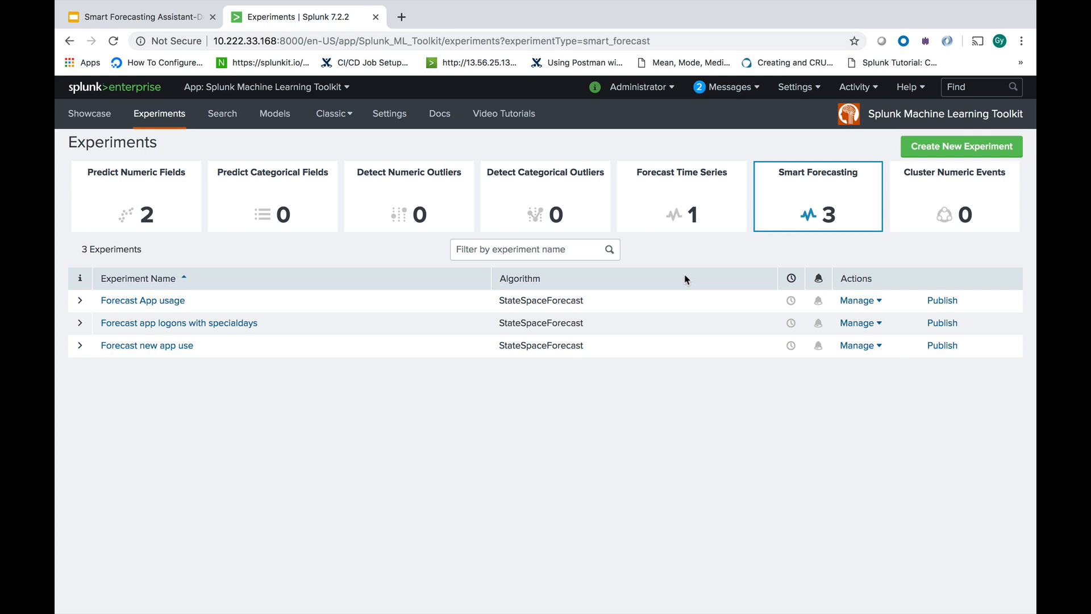
mouse_move(815, 234)
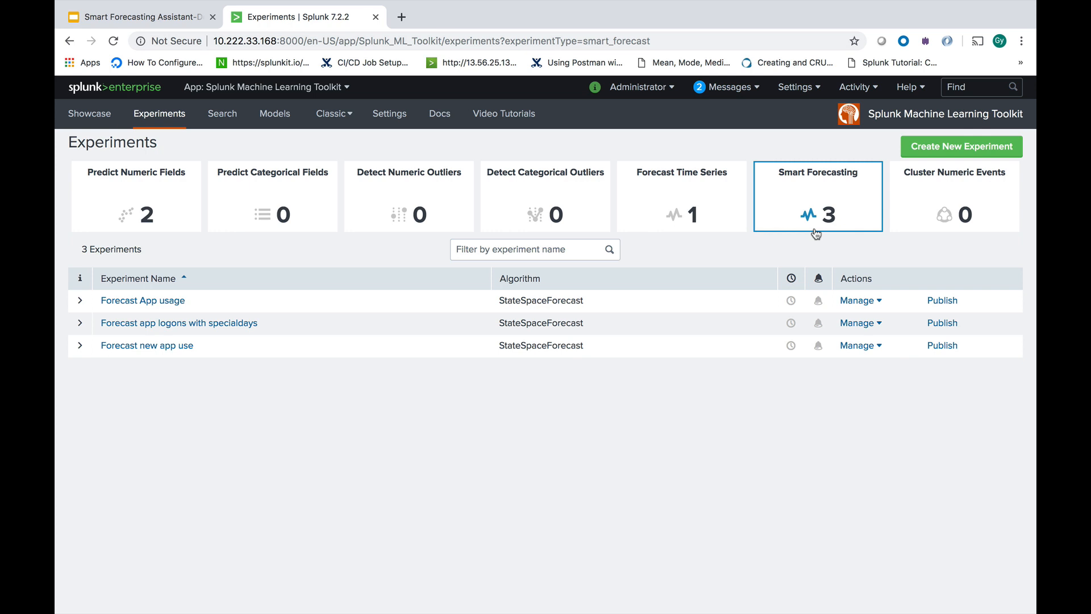
Step: Open the 'Forecast app logons with specialdays' experiment from the list
click(179, 321)
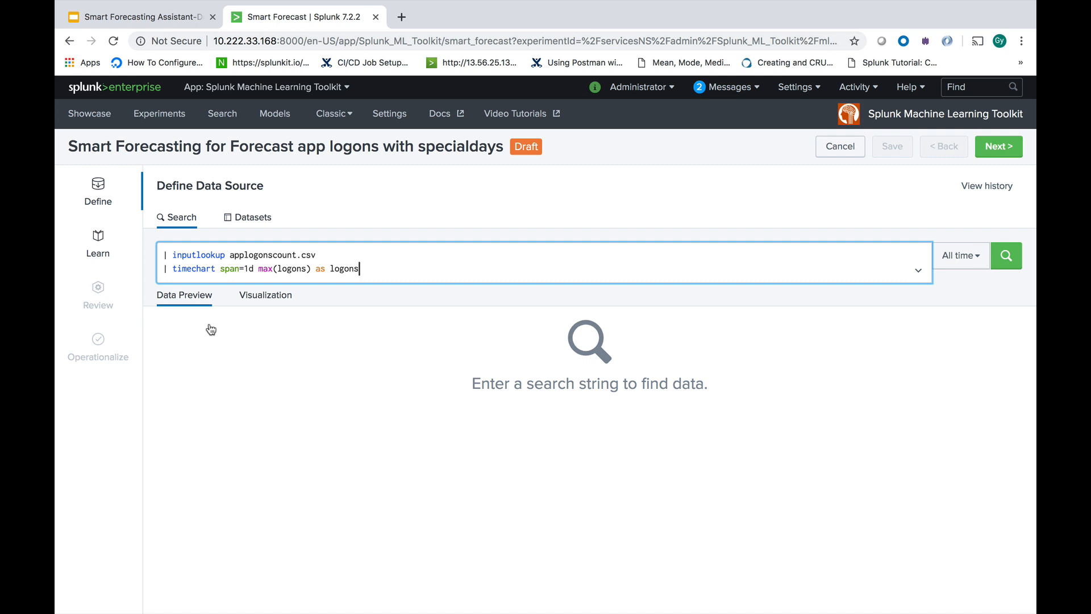
mouse_move(234, 231)
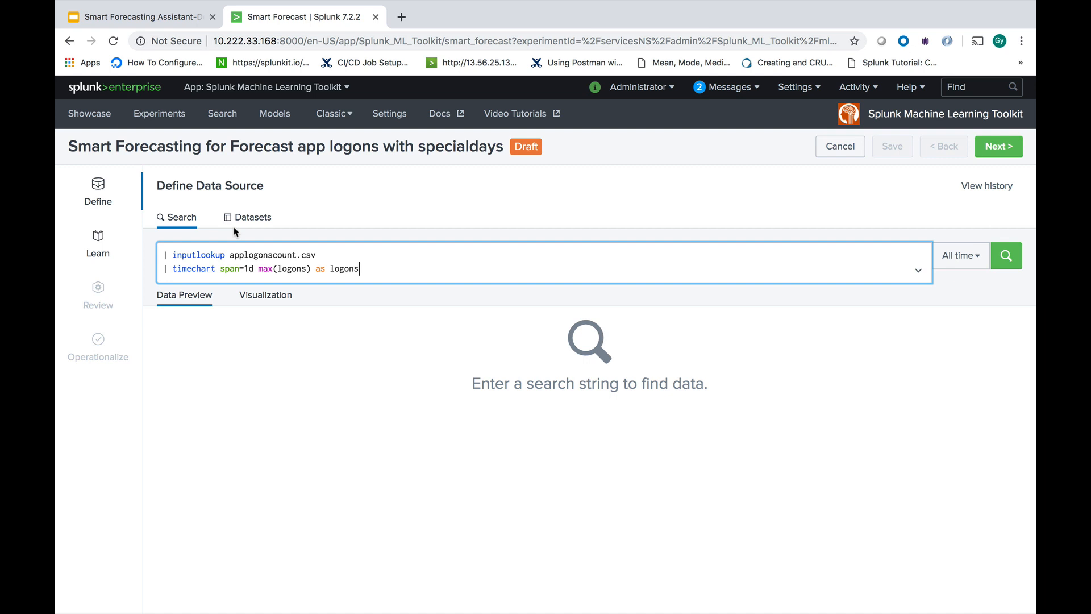
Step: Glance at Datasets, return to Search and run the daily applogonscount query
click(252, 216)
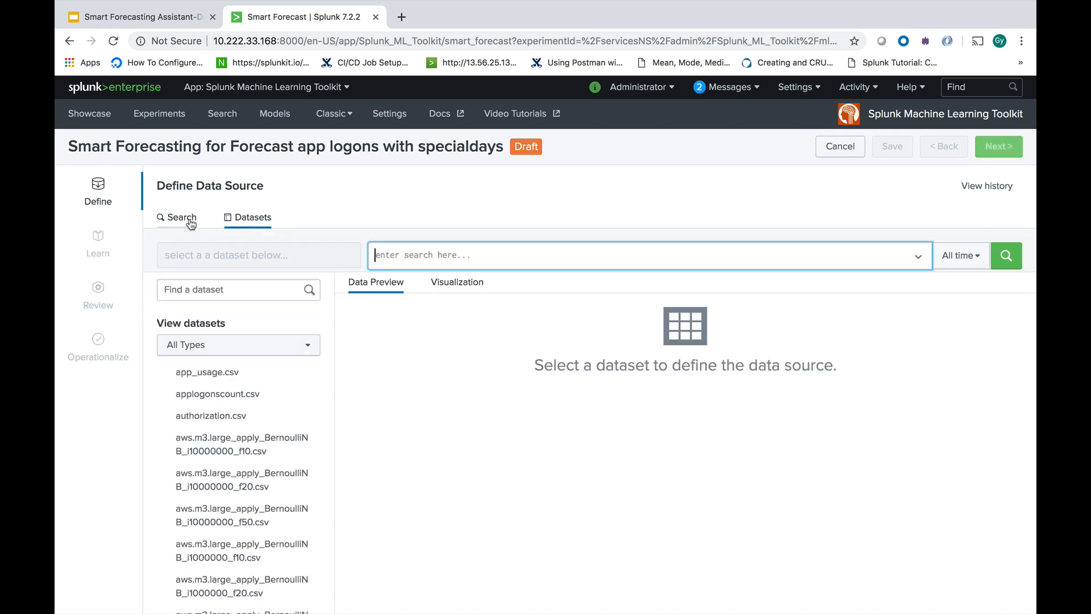
click(182, 217)
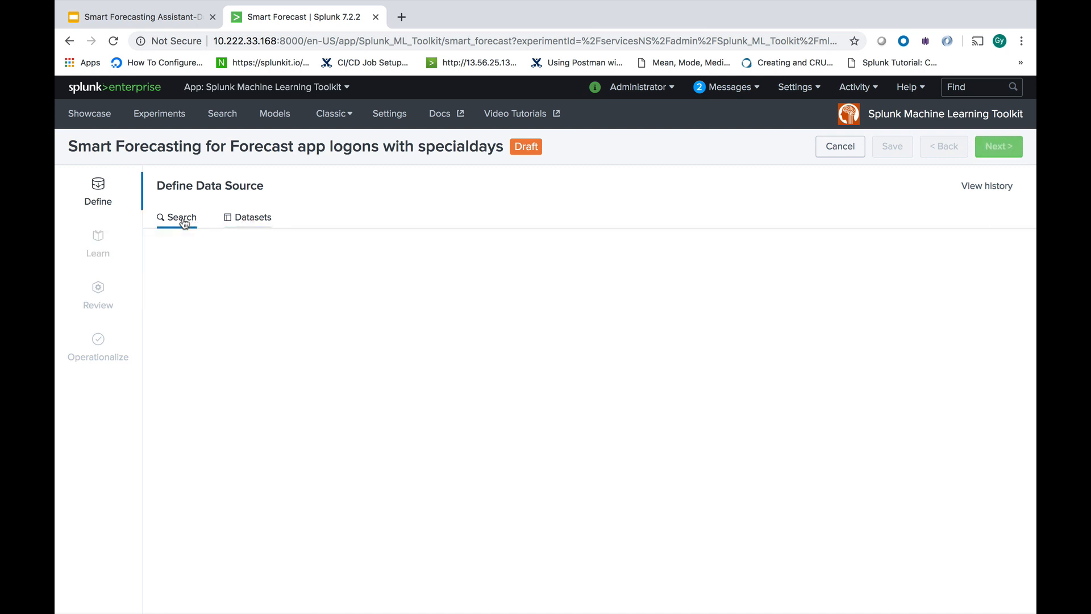
click(1005, 255)
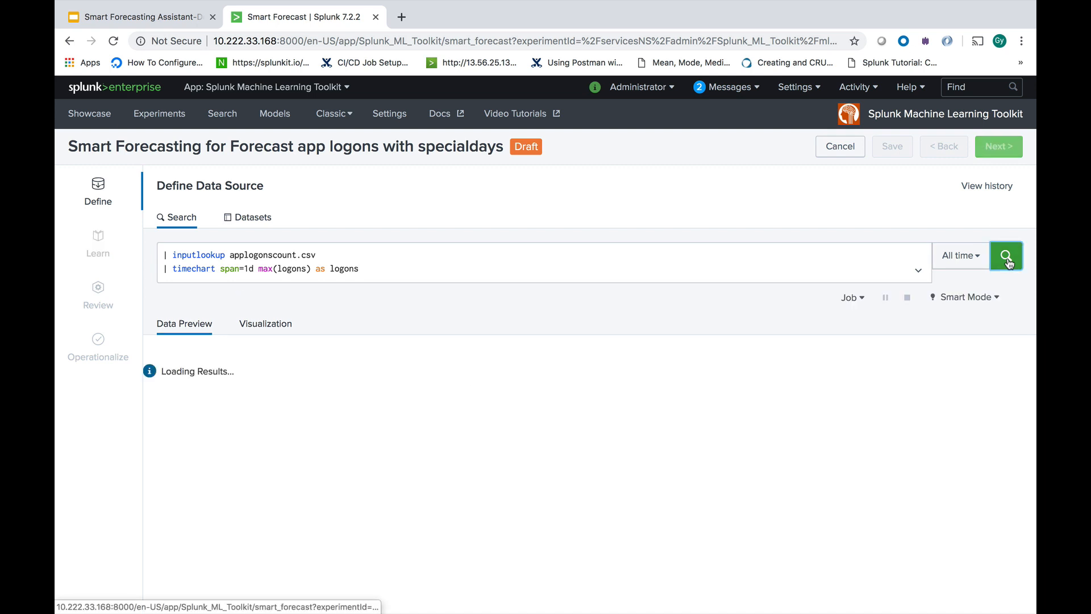
Step: View the 263 daily logon results as a chart, then advance to Learn Data
click(1006, 256)
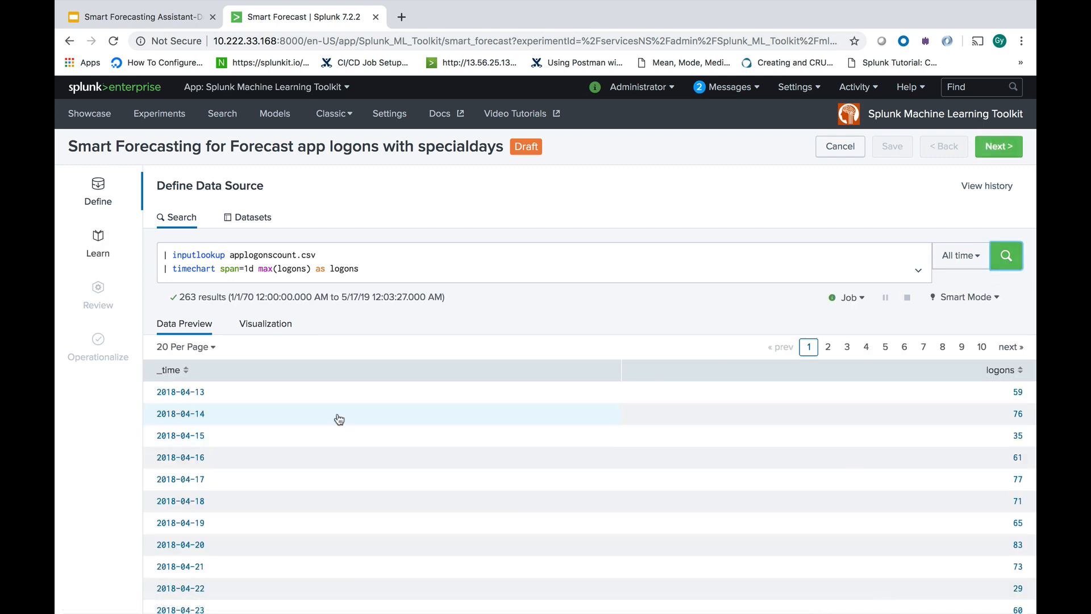
mouse_move(256, 329)
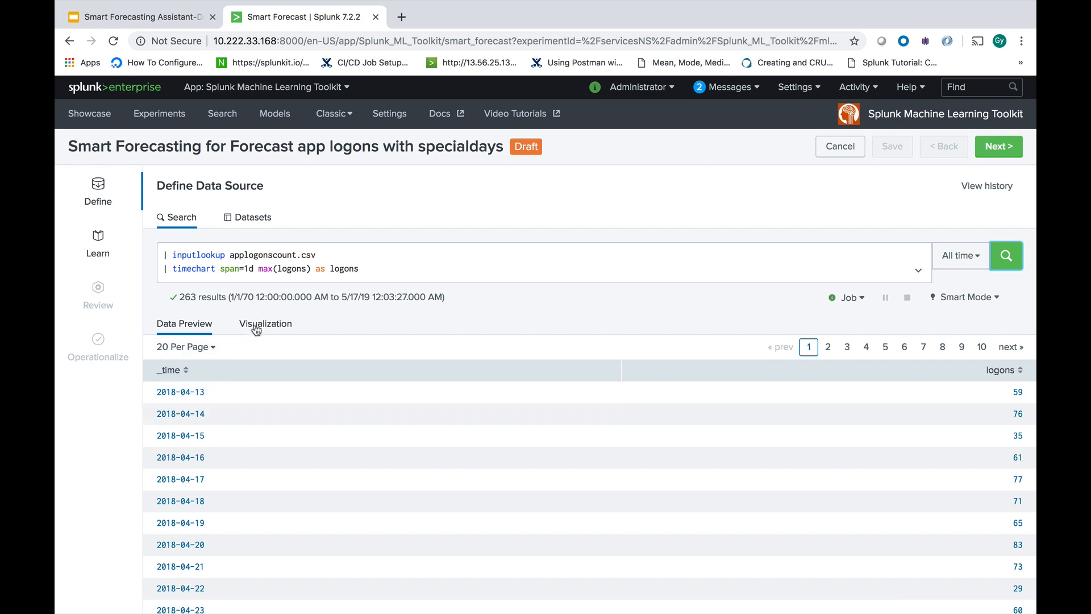
click(265, 323)
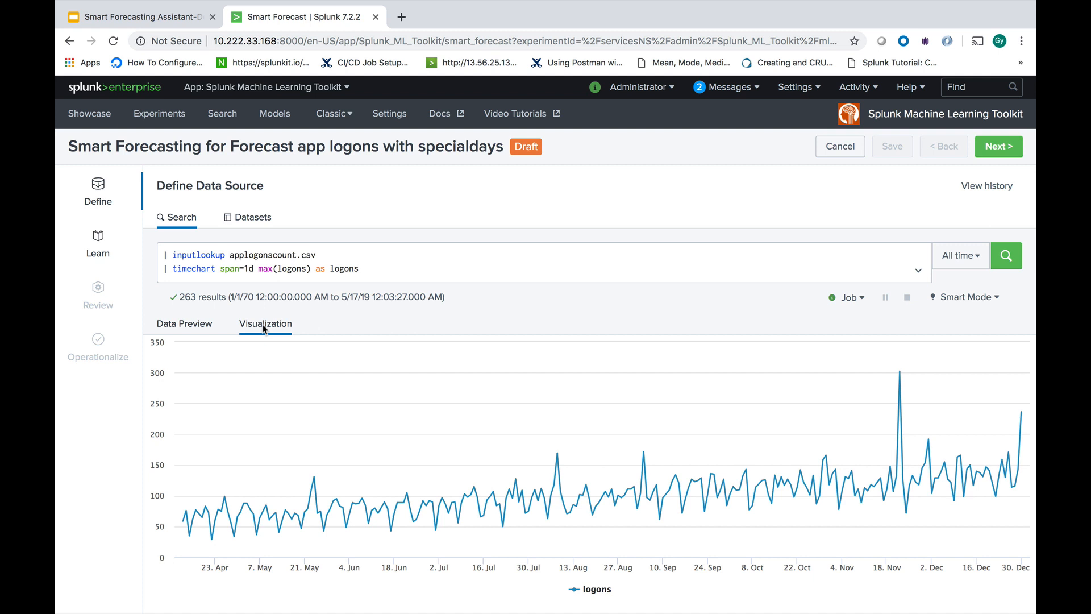
mouse_move(609, 225)
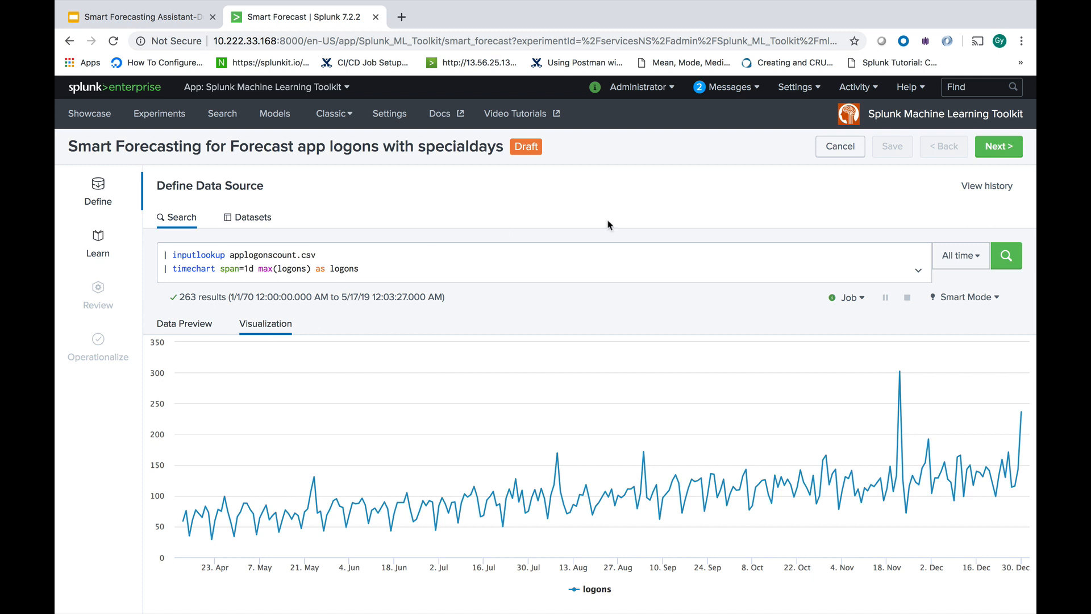
click(998, 147)
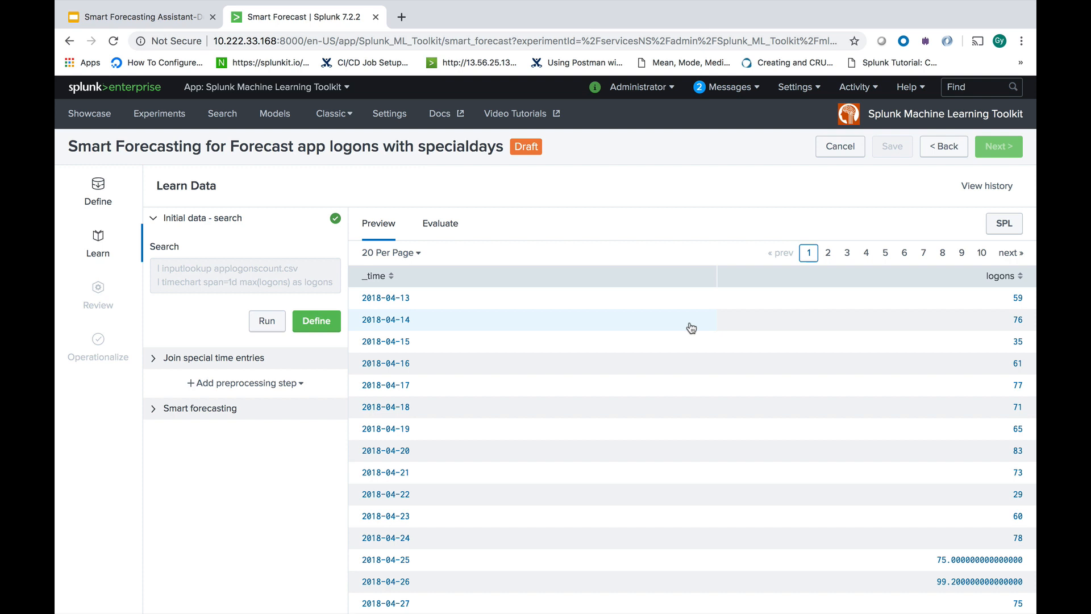
mouse_move(315, 386)
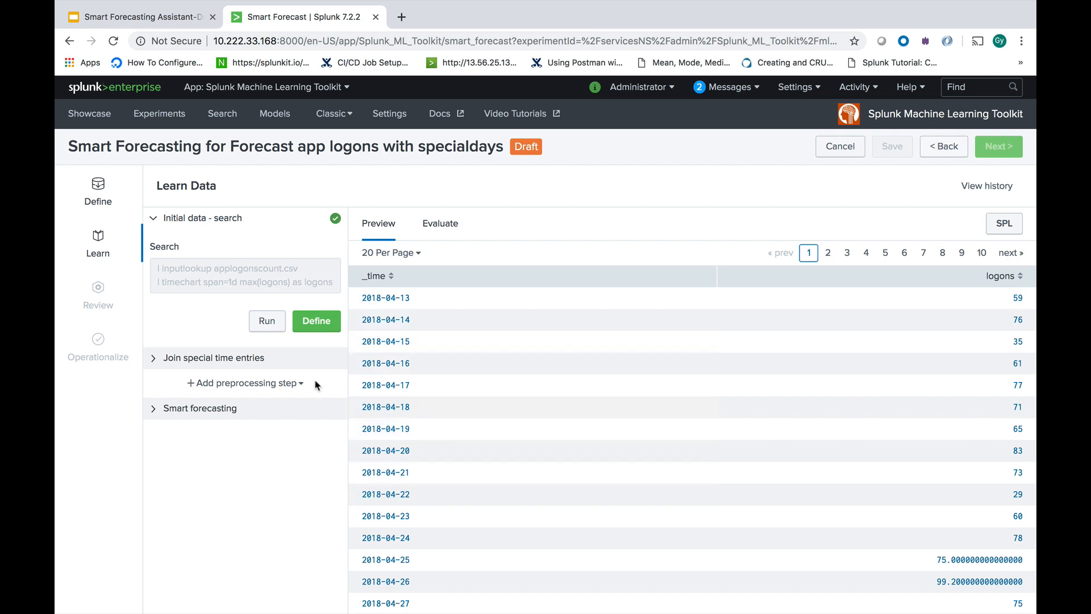
Step: Expand the 'Join special time entries' step to reveal the specialdays lookup join on _time
click(215, 357)
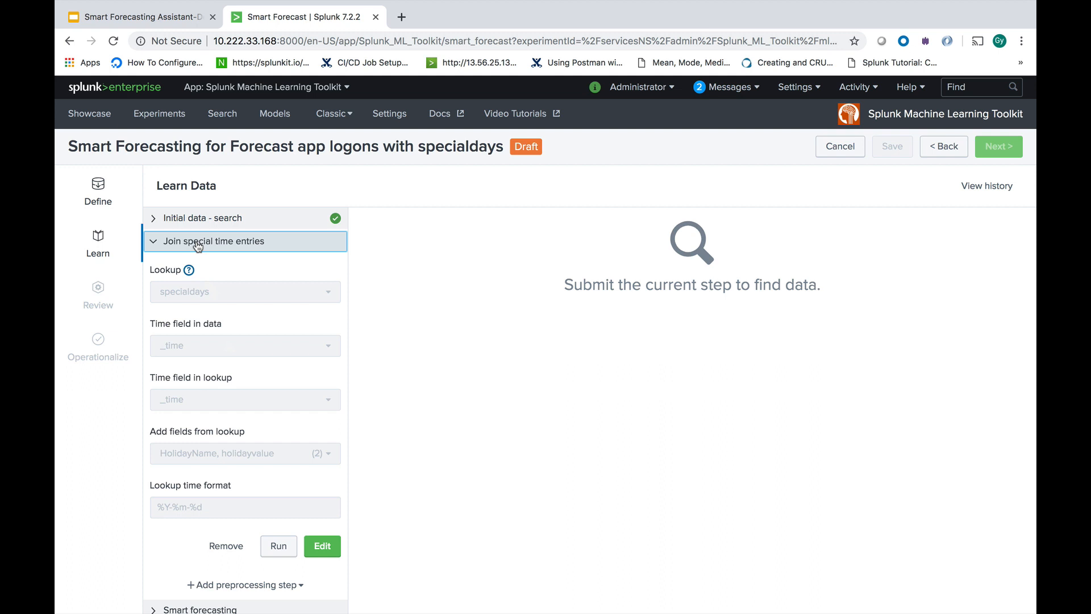
mouse_move(220, 262)
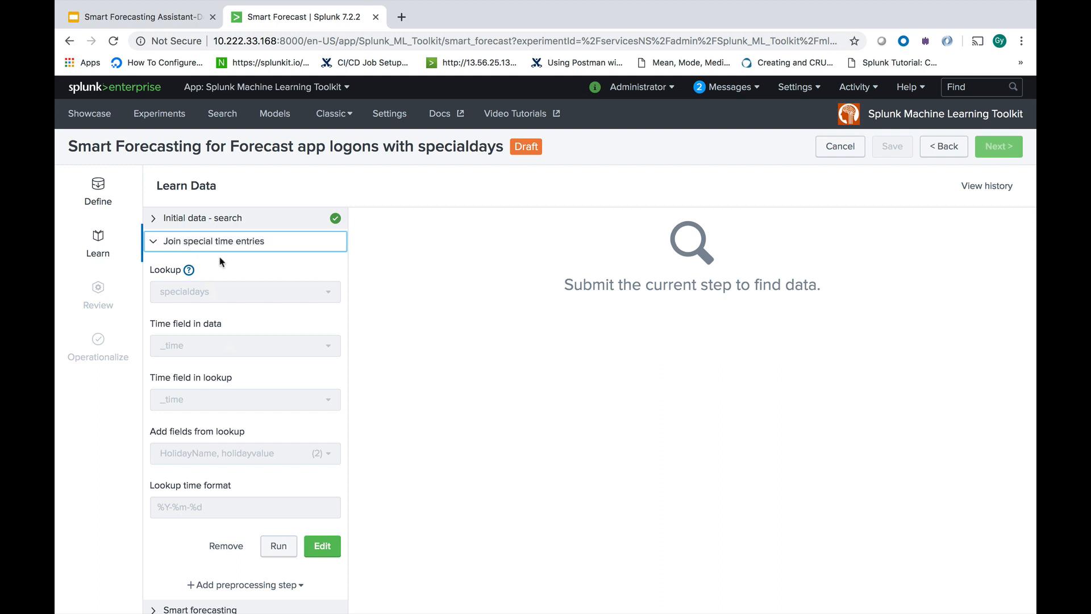
Step: Edit and apply the specialdays join, adding HolidayName and holidayvalue columns
click(322, 546)
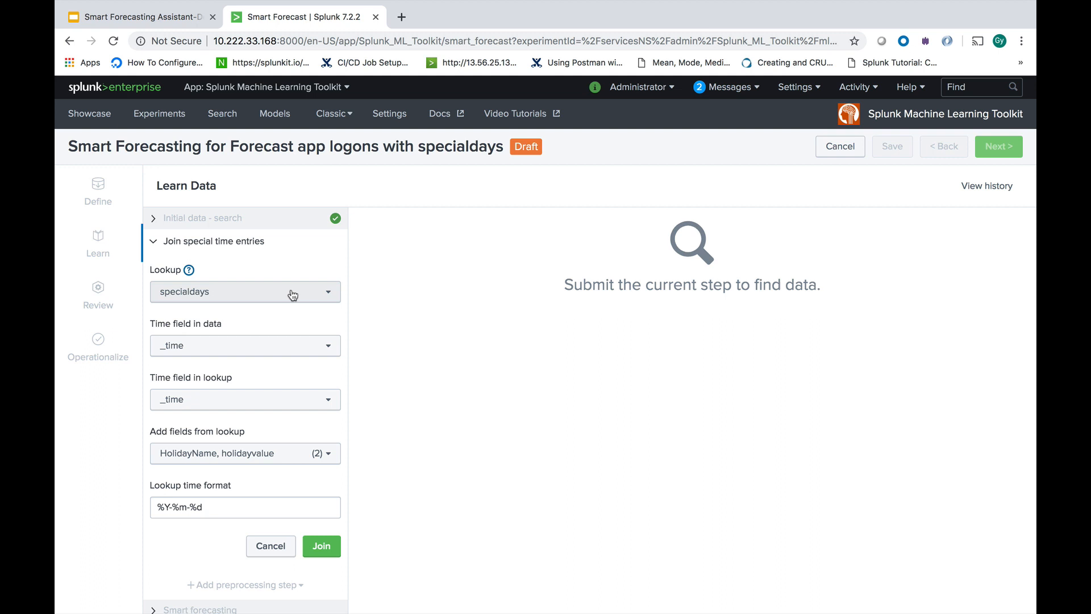
mouse_move(204, 467)
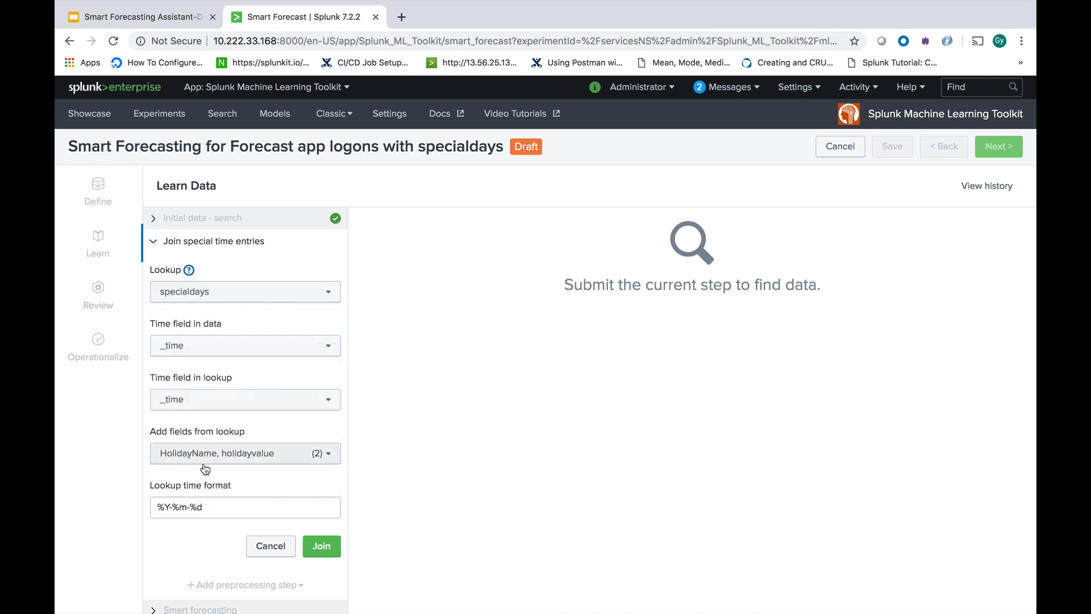
click(321, 545)
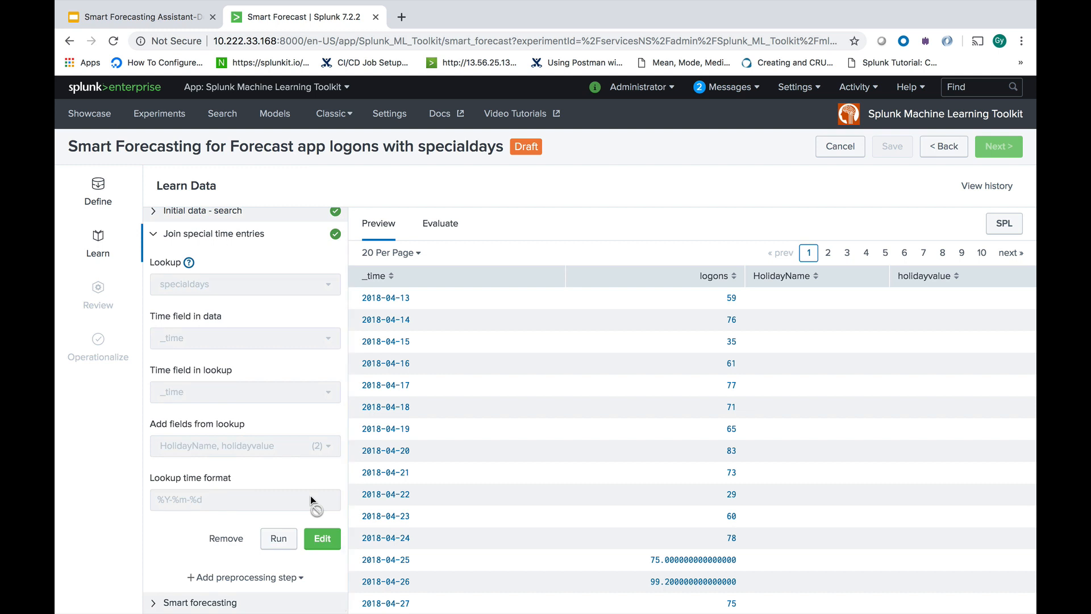
mouse_move(232, 607)
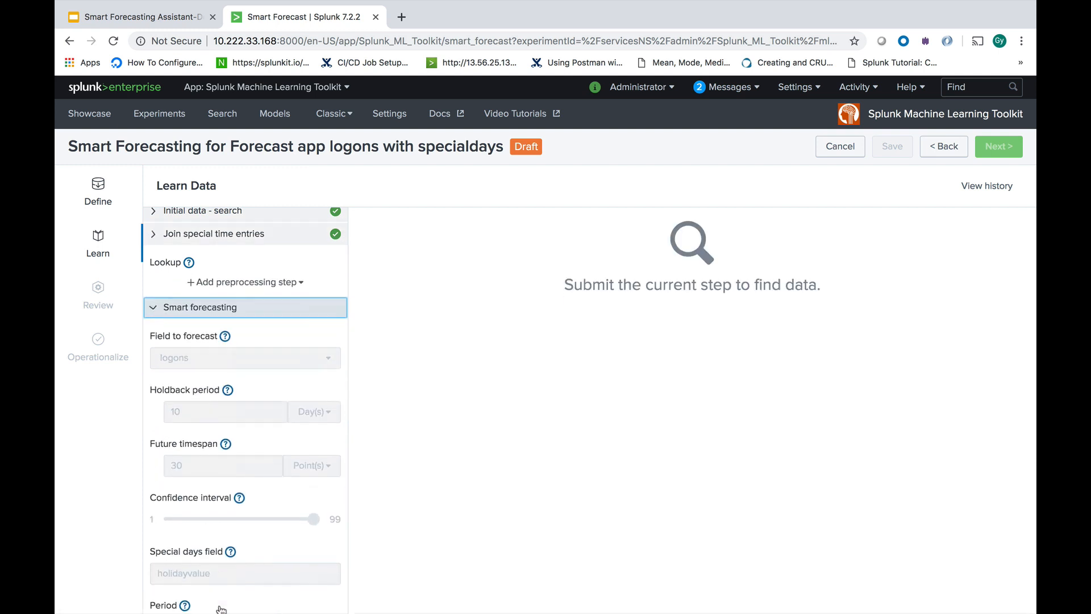
Step: Run the forecast on logons with holidayvalue special days, holdback 10, 30 points, period 7
scroll(down, 3)
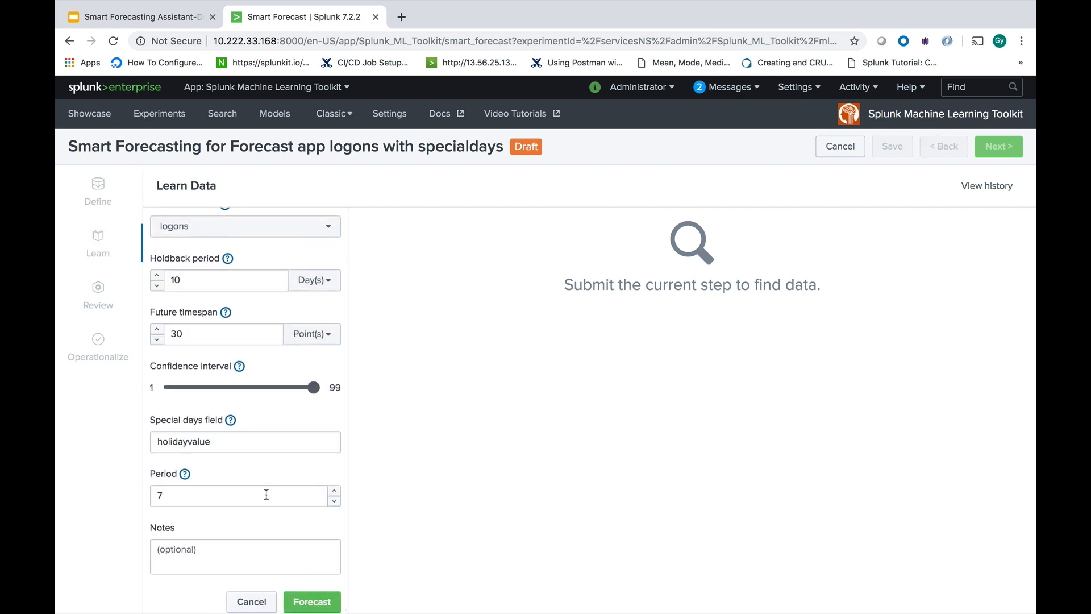
scroll(up, 3)
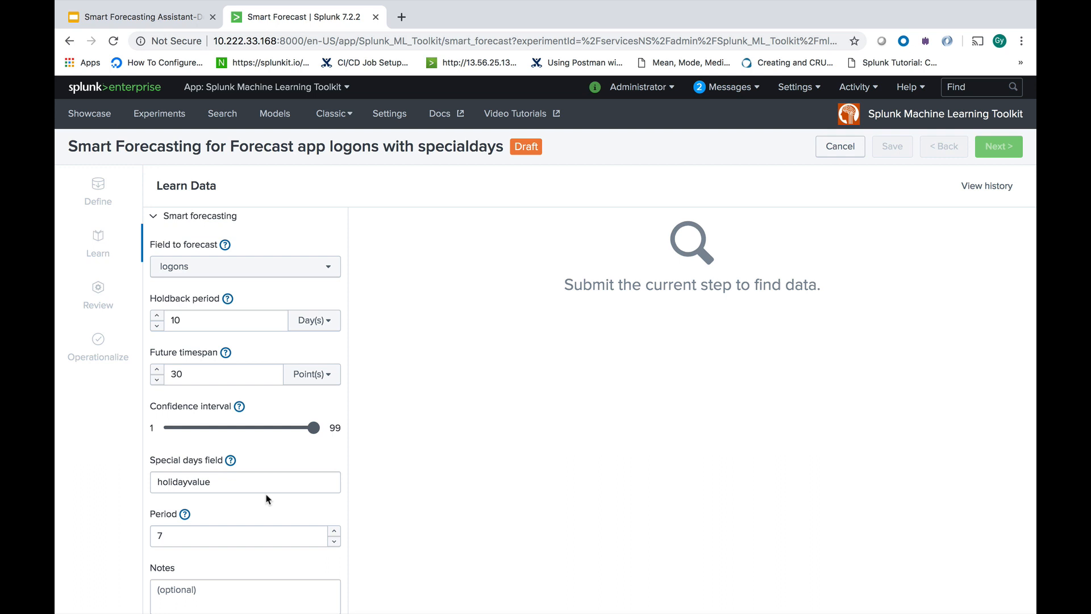
mouse_move(202, 293)
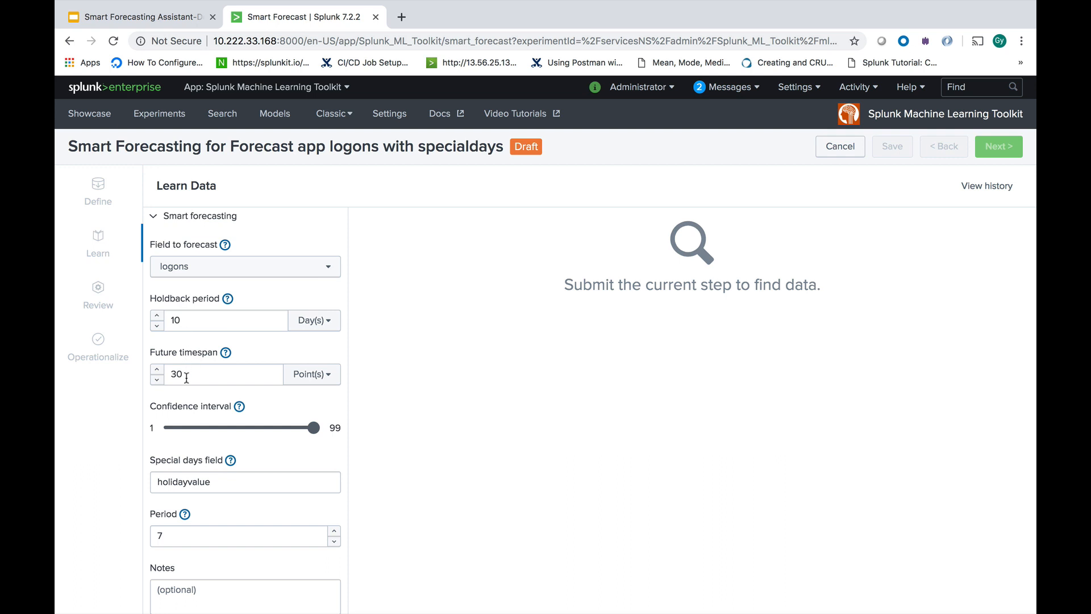
mouse_move(217, 446)
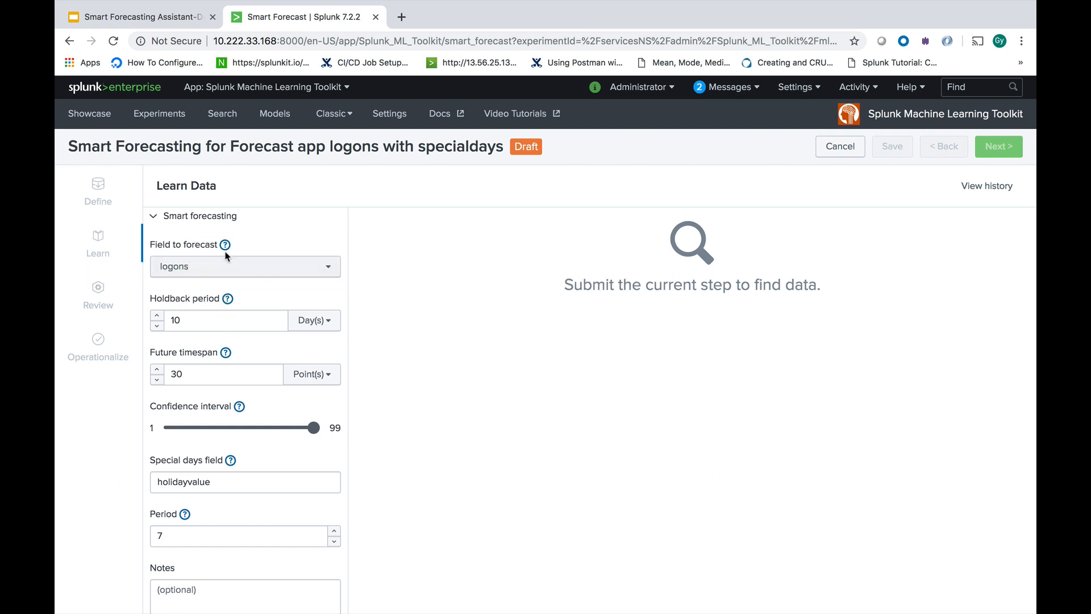
mouse_move(221, 244)
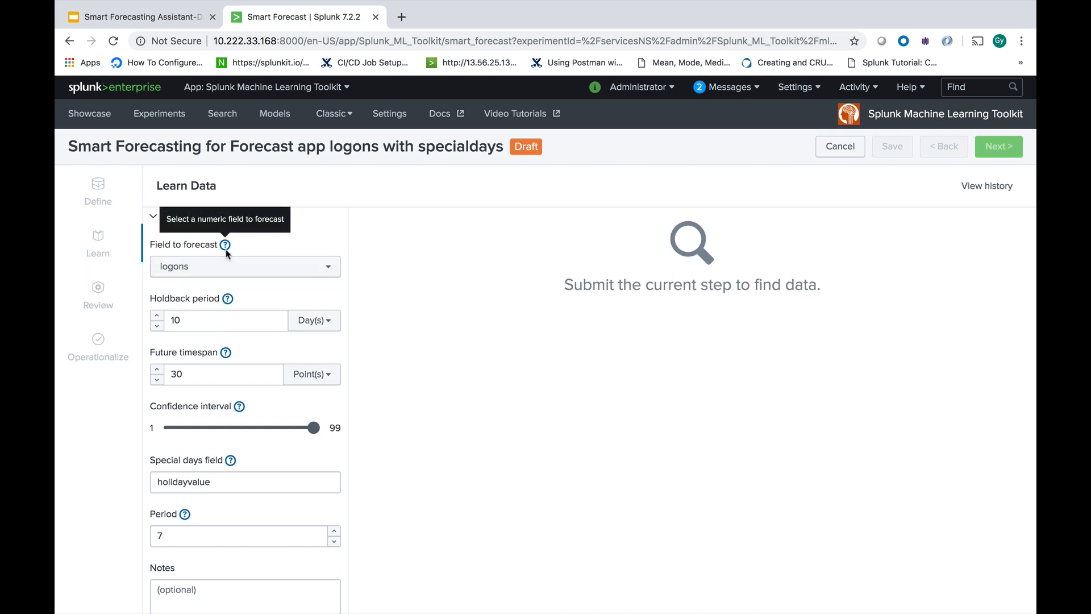
scroll(down, 3)
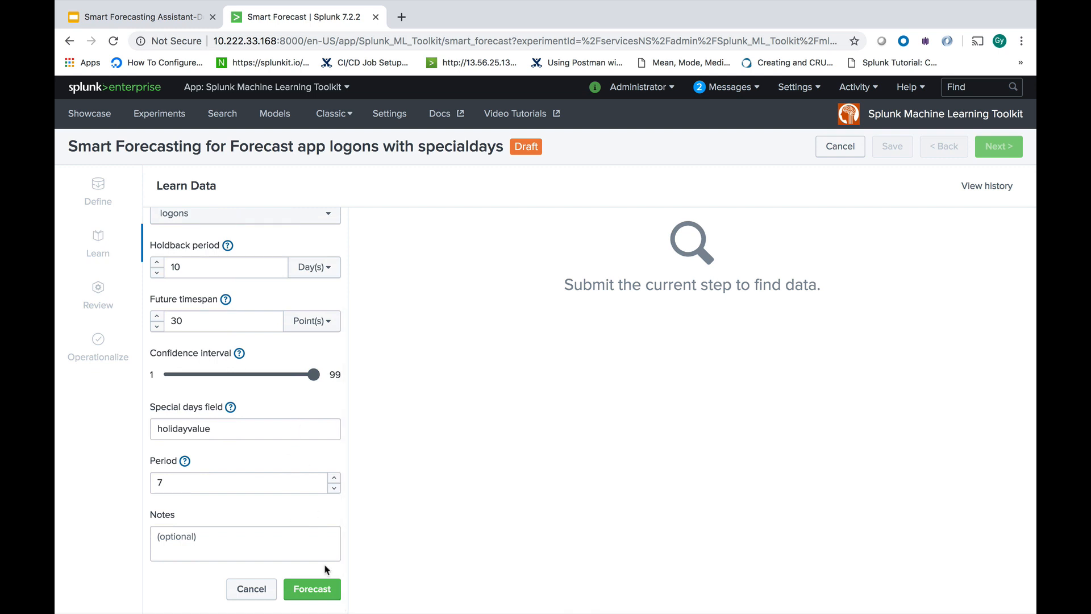
click(311, 589)
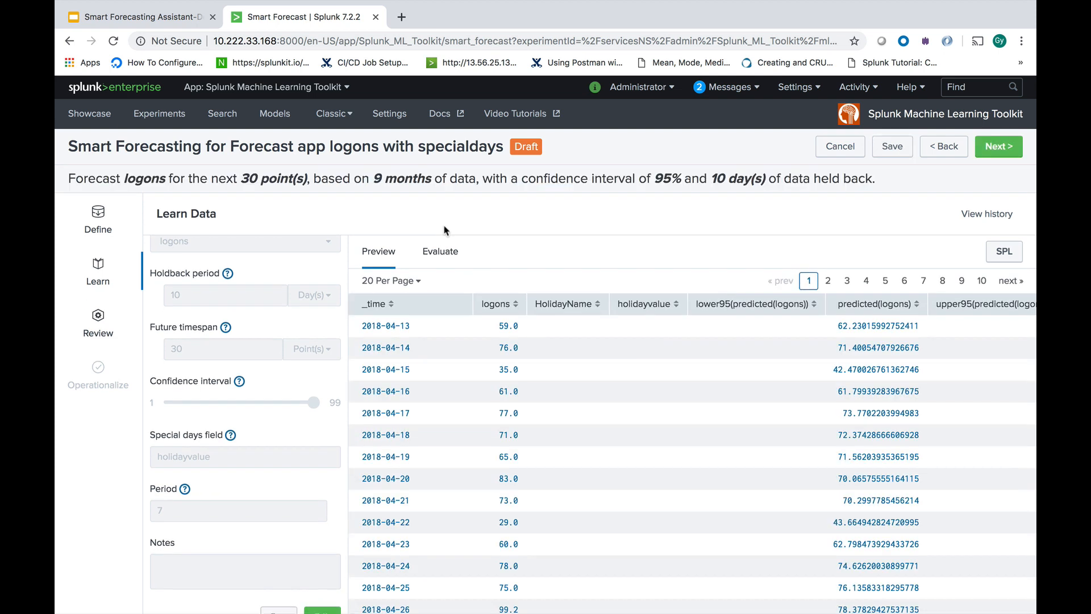
Step: Show the Evaluate chart of actual logons versus forecast with its confidence band
click(440, 252)
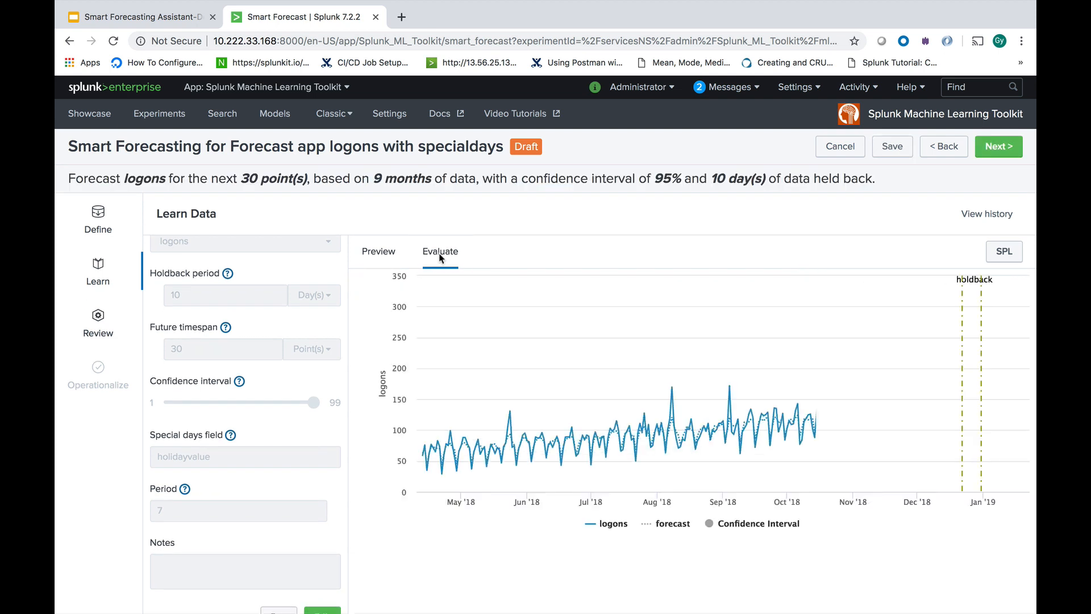
click(440, 251)
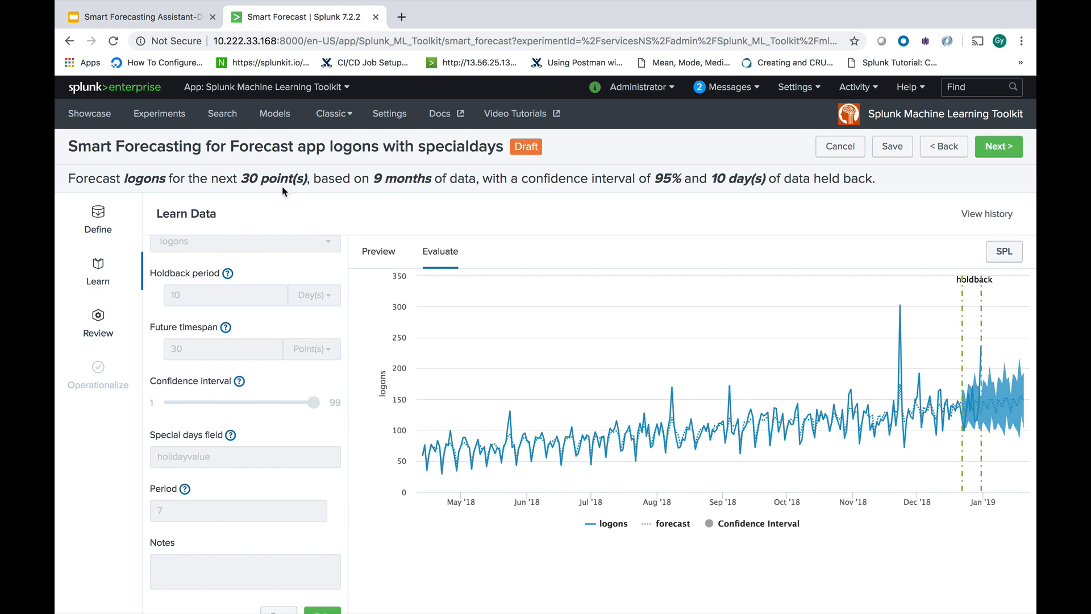
mouse_move(961, 169)
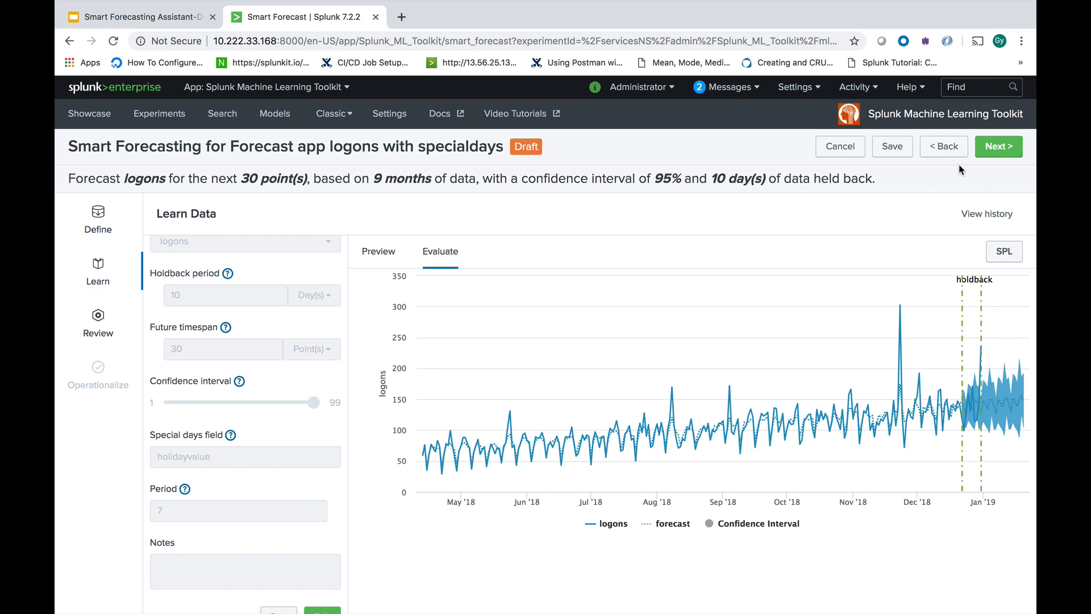
Step: Advance to Review Experiment showing R² 0.7472 and RMSE 16.27
click(998, 146)
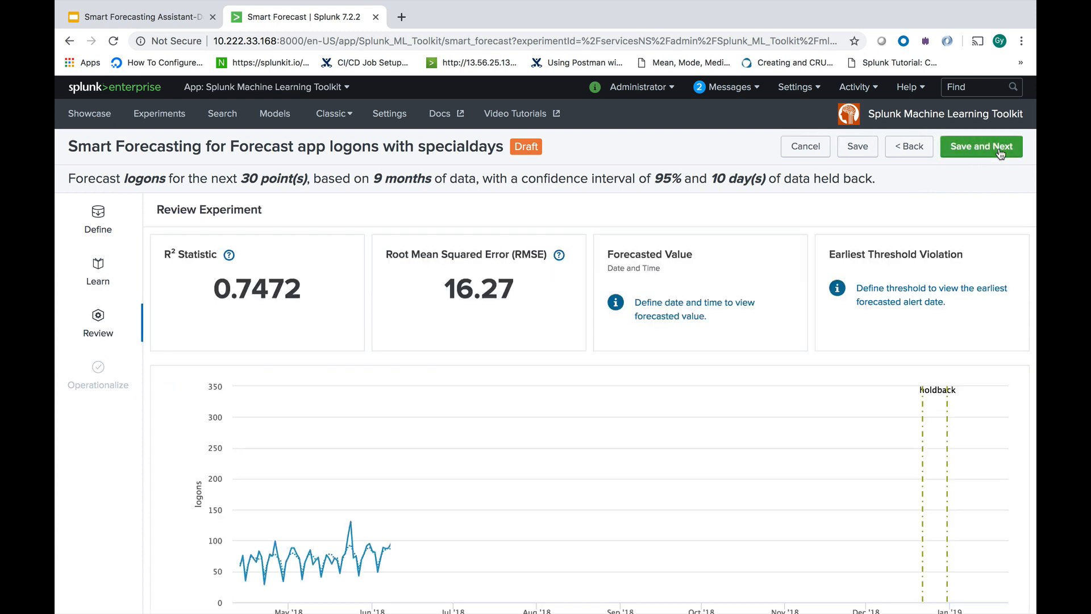
click(981, 146)
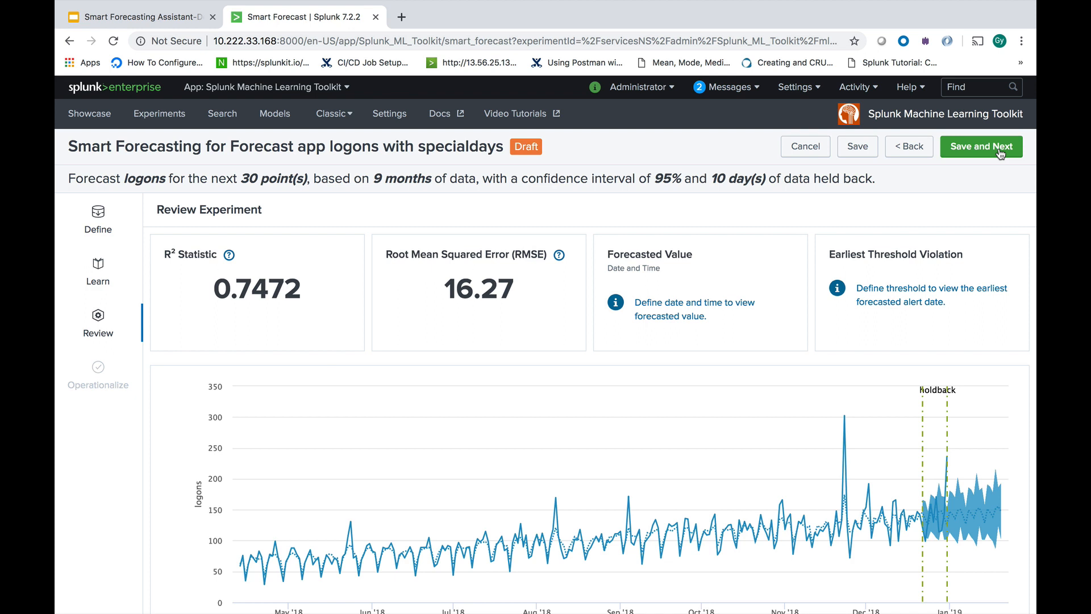
mouse_move(643, 320)
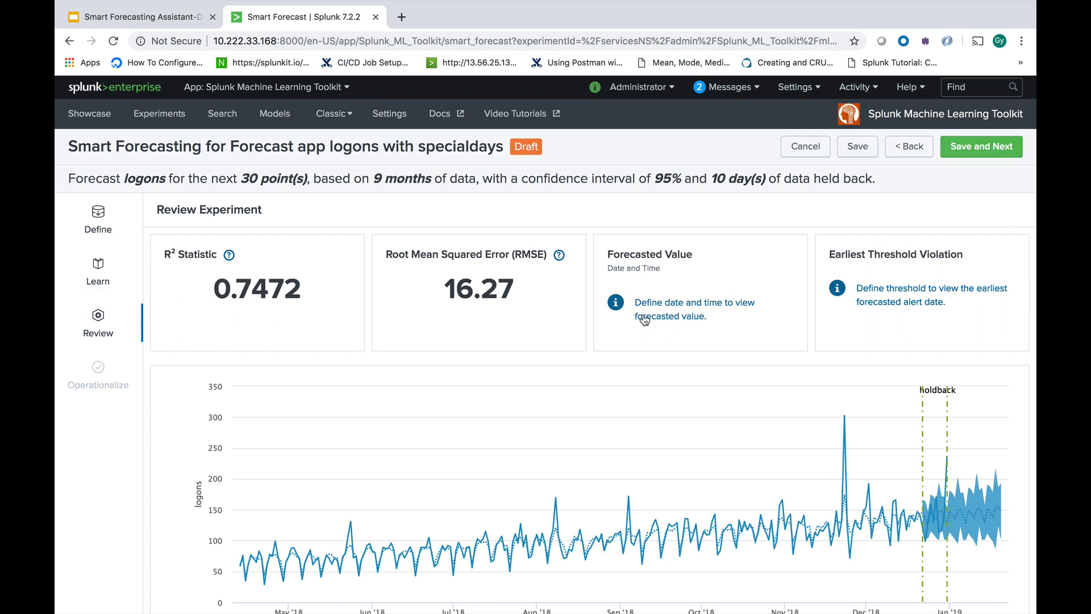
mouse_move(572, 331)
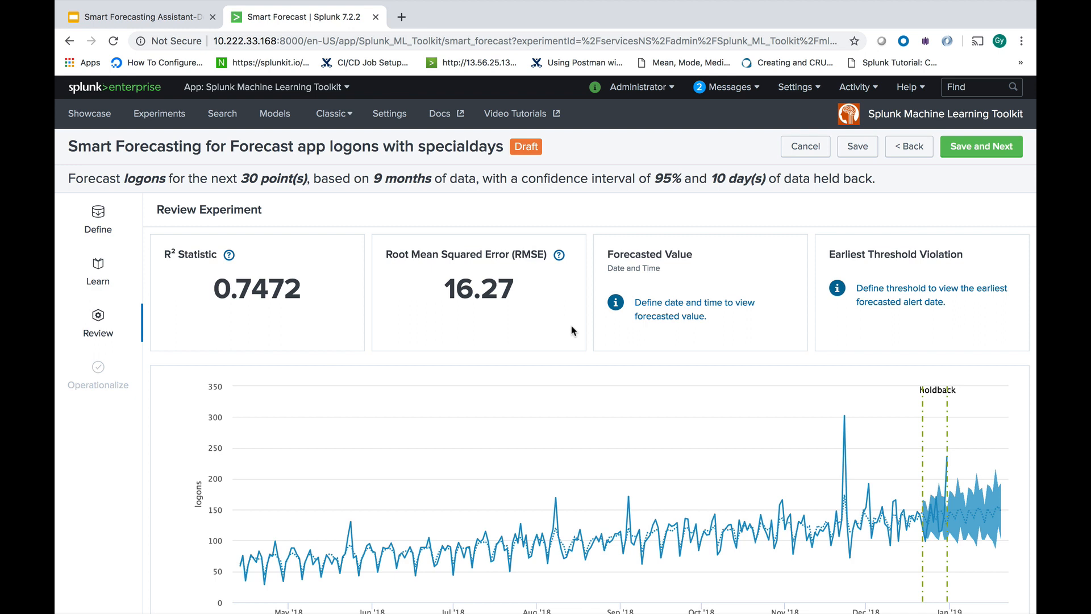
mouse_move(573, 331)
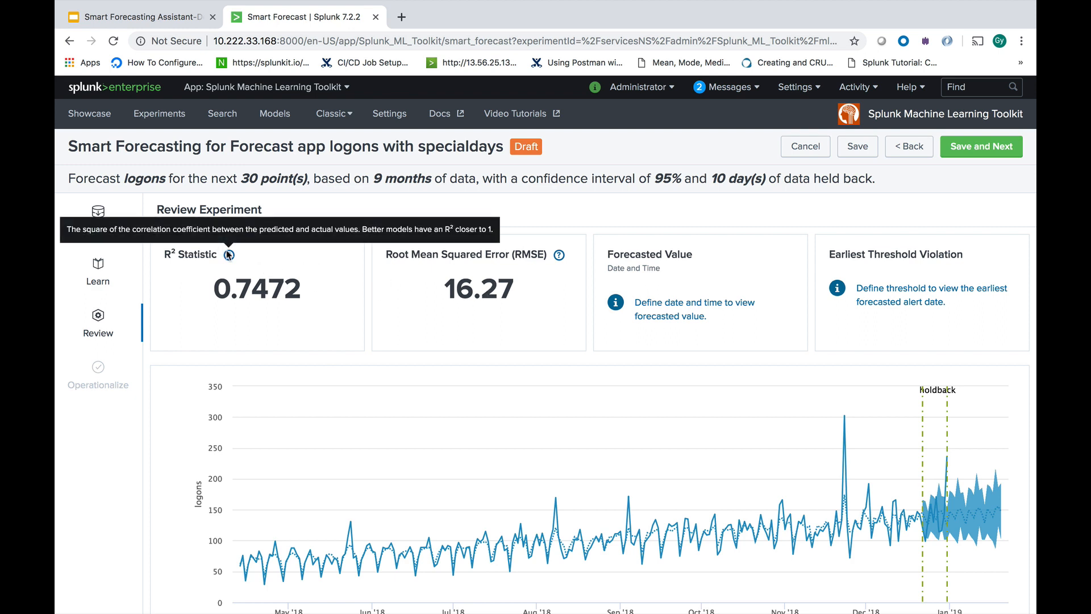
mouse_move(699, 309)
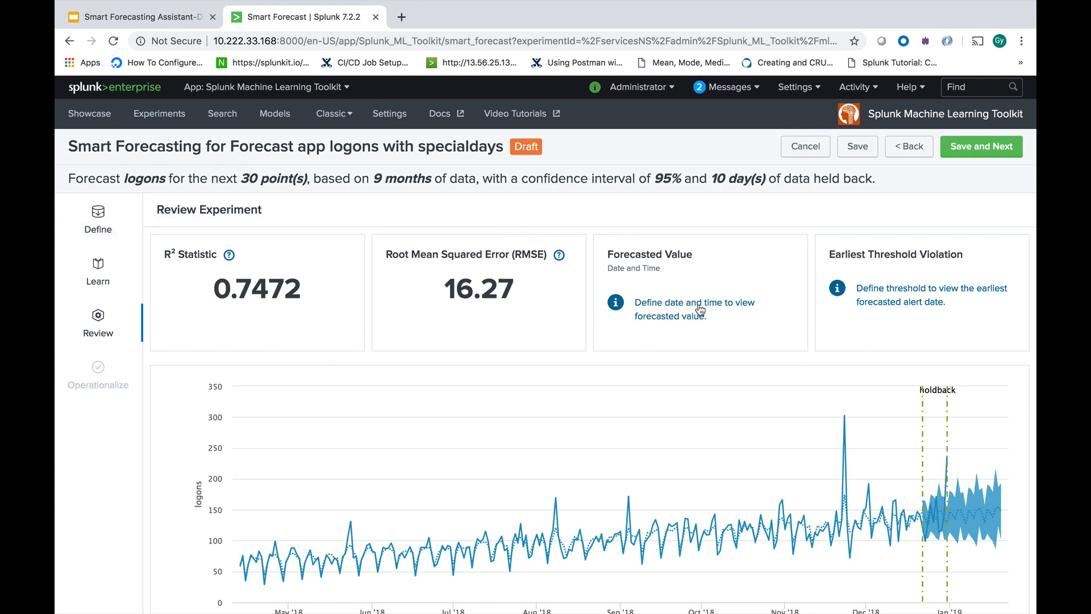
mouse_move(715, 306)
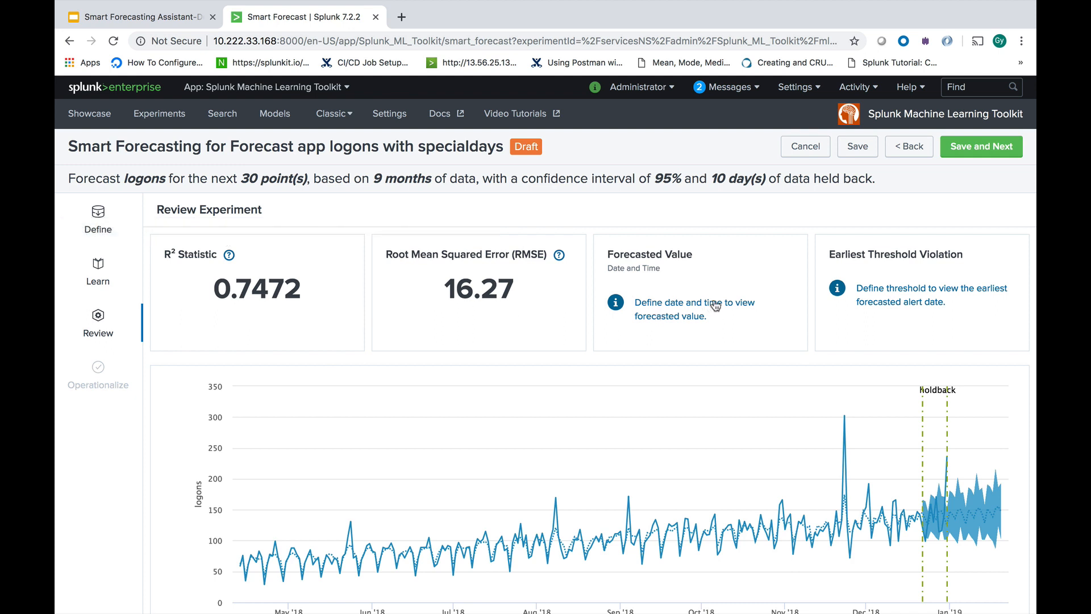
Step: Pick January 9, 2019 to display forecasted logons 144.03 with bounds 105.67 and 182.4
click(674, 303)
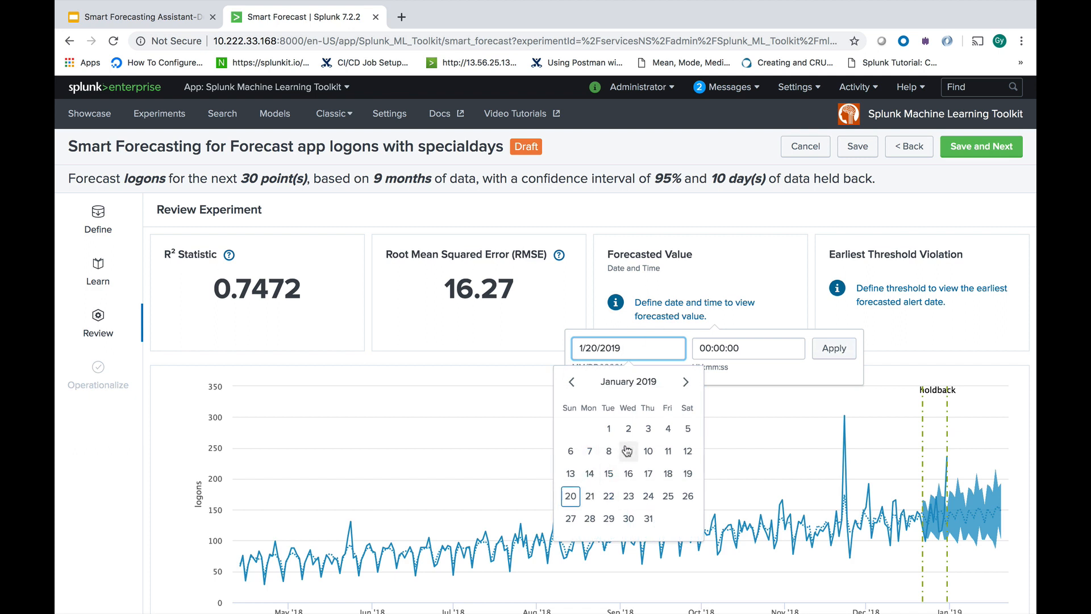
click(833, 348)
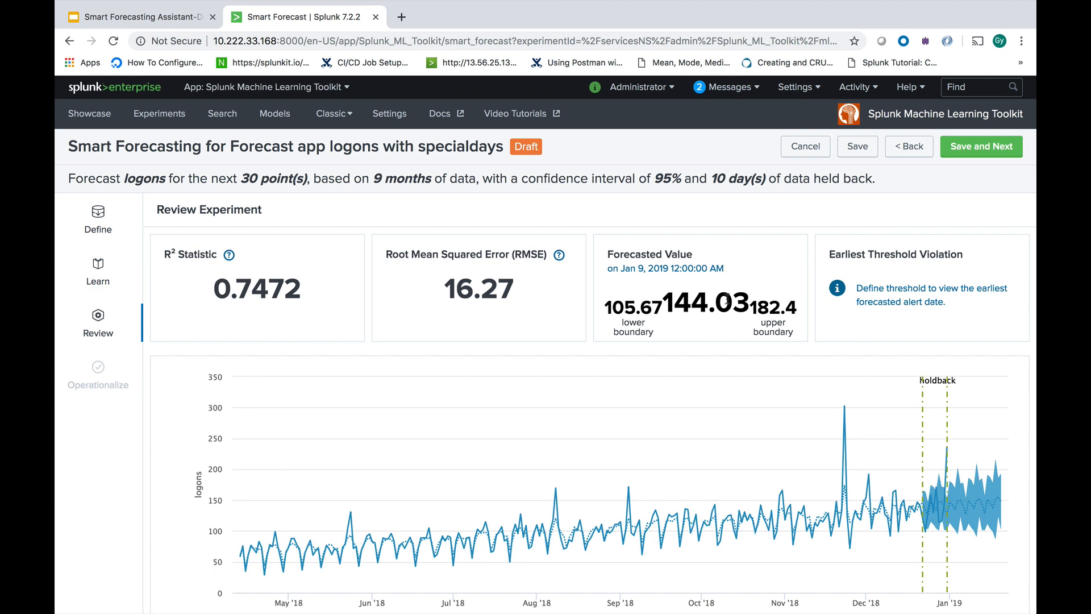
Step: Define and apply an alert threshold of logons greater than 100
click(931, 287)
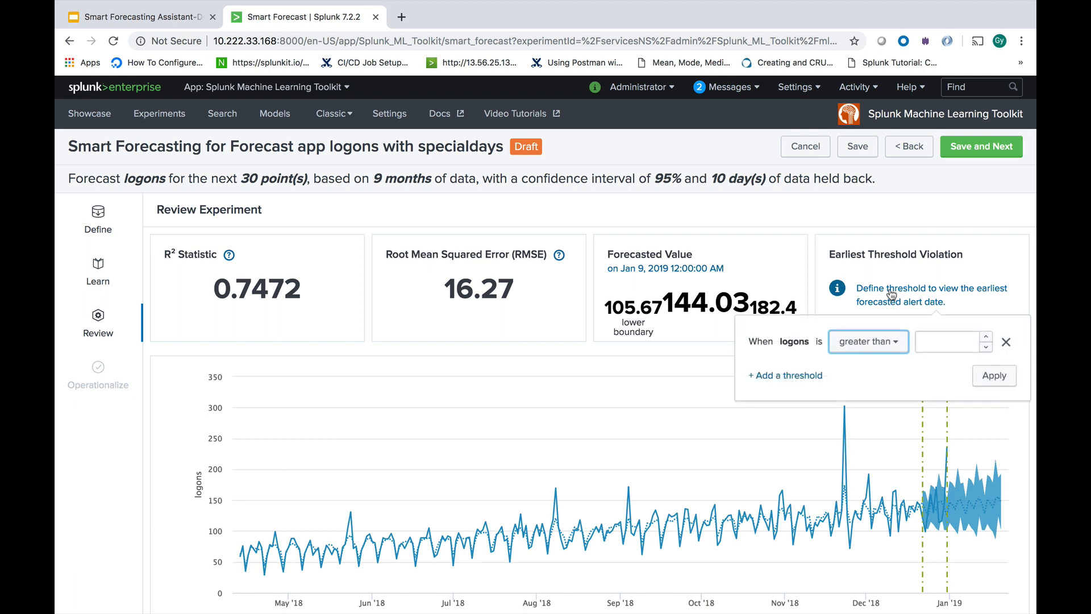
text(1)
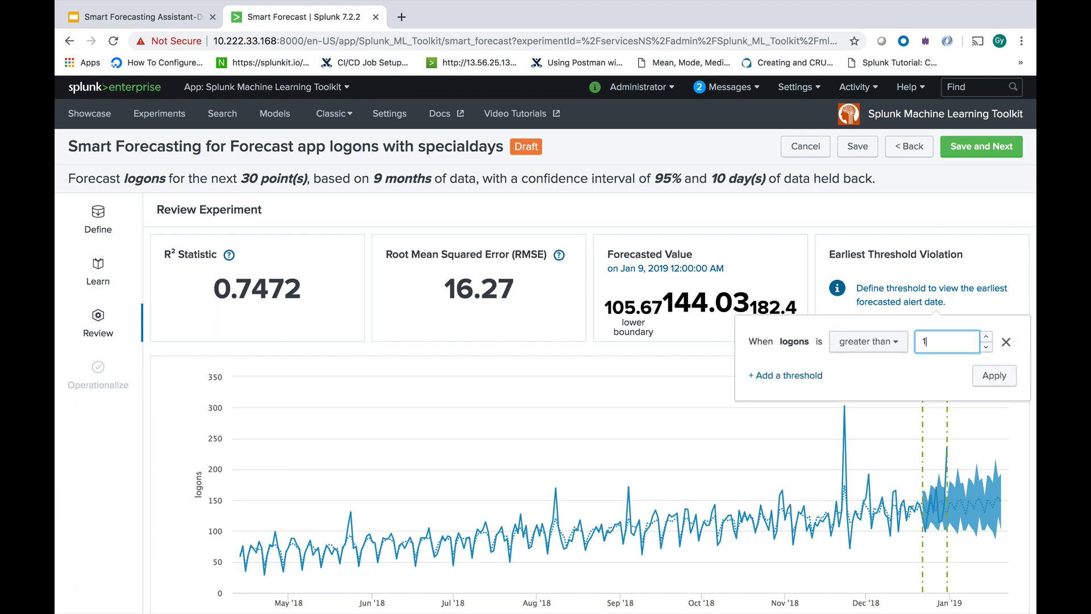
text(0)
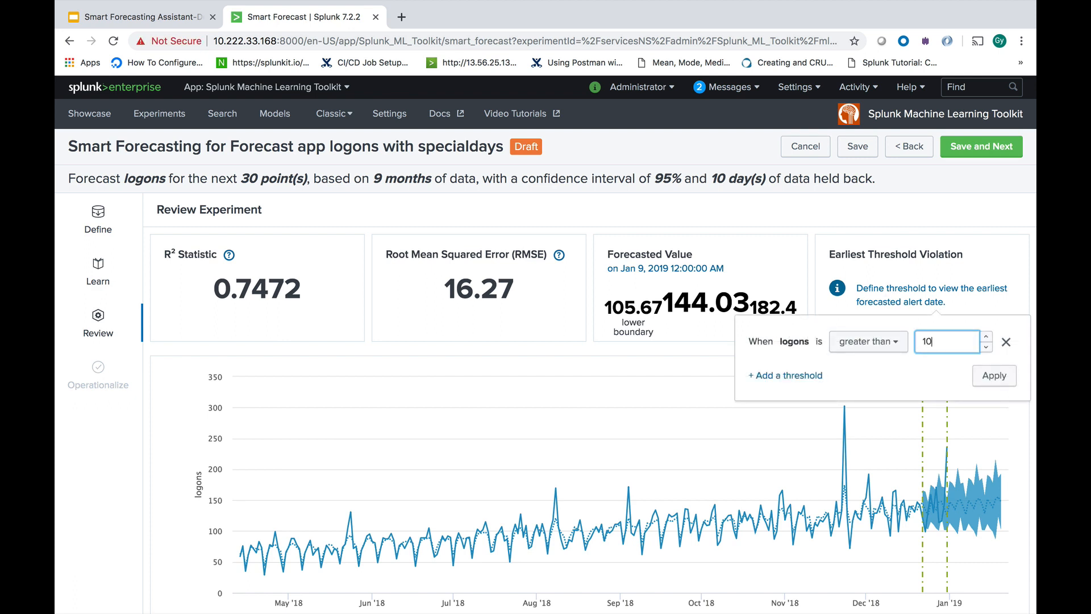
click(994, 375)
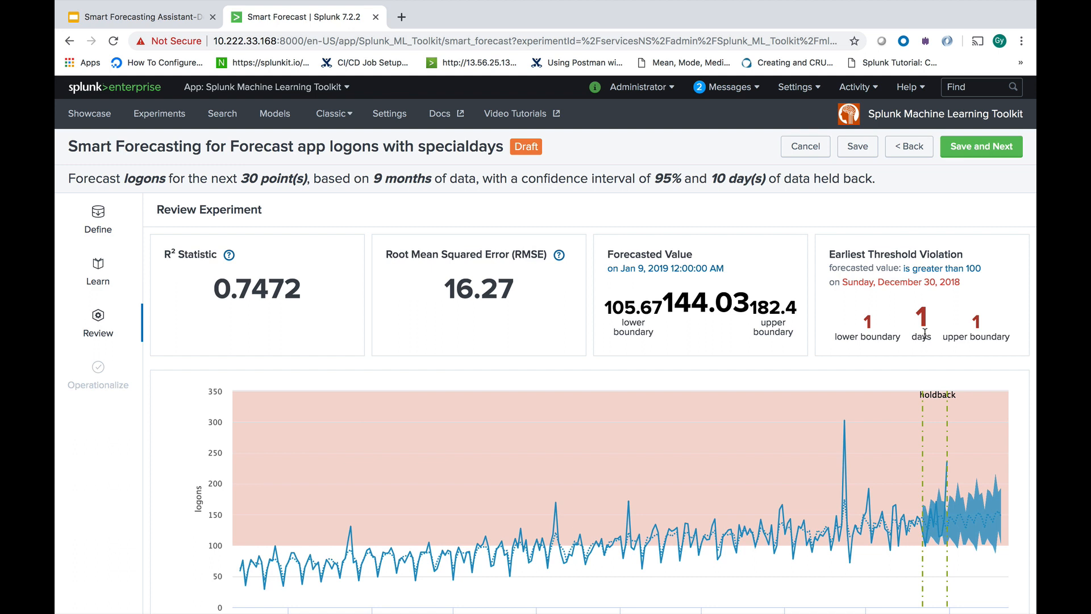
mouse_move(943, 518)
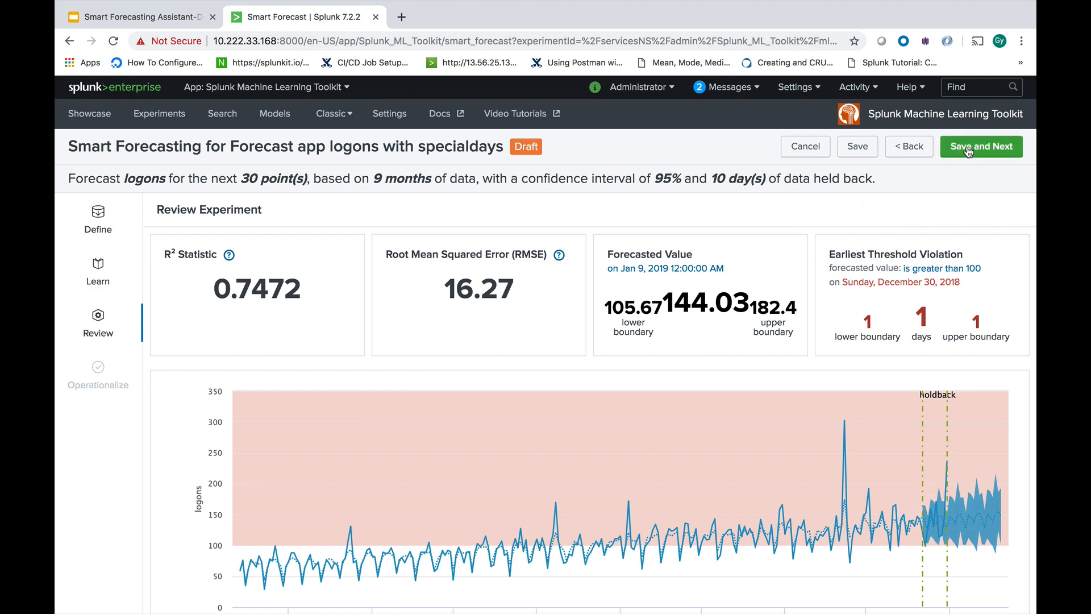
Step: Save the experiment via Save and Next, landing on the Operationalize step
click(981, 146)
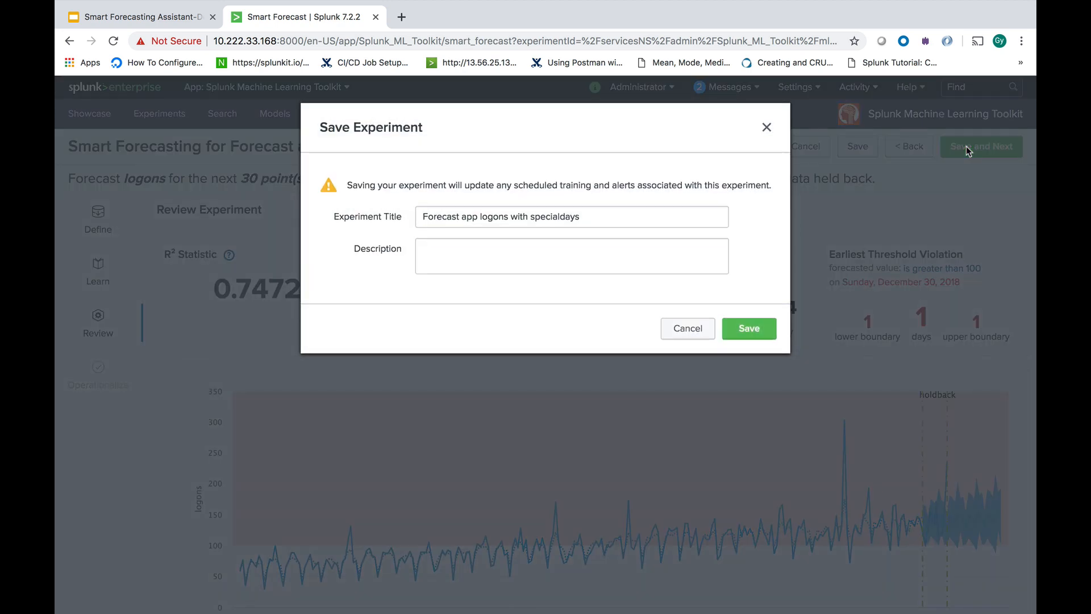
click(748, 327)
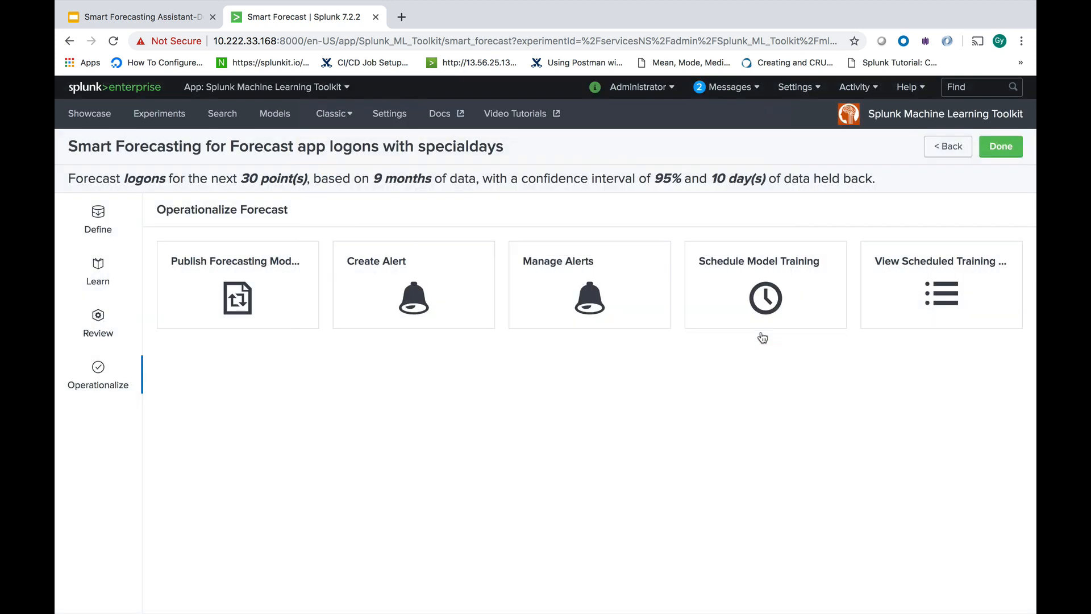
mouse_move(761, 337)
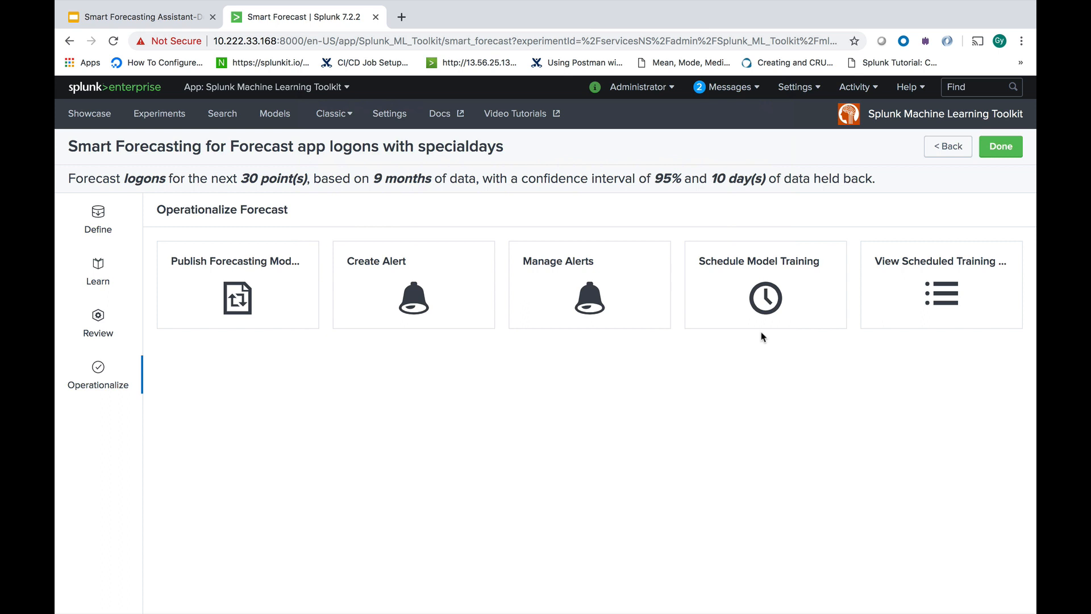
mouse_move(493, 319)
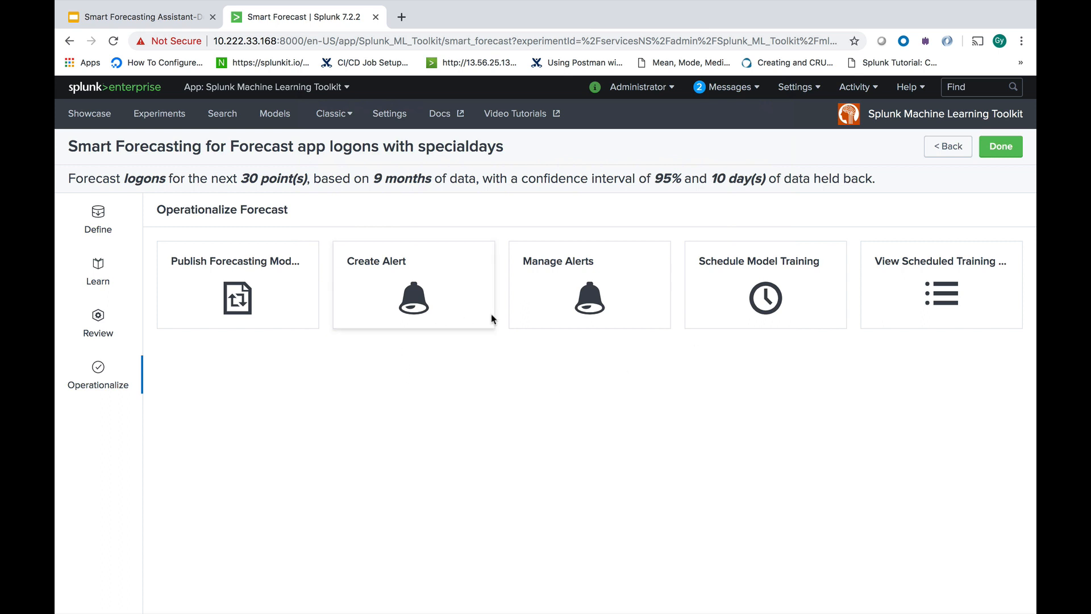
mouse_move(765, 317)
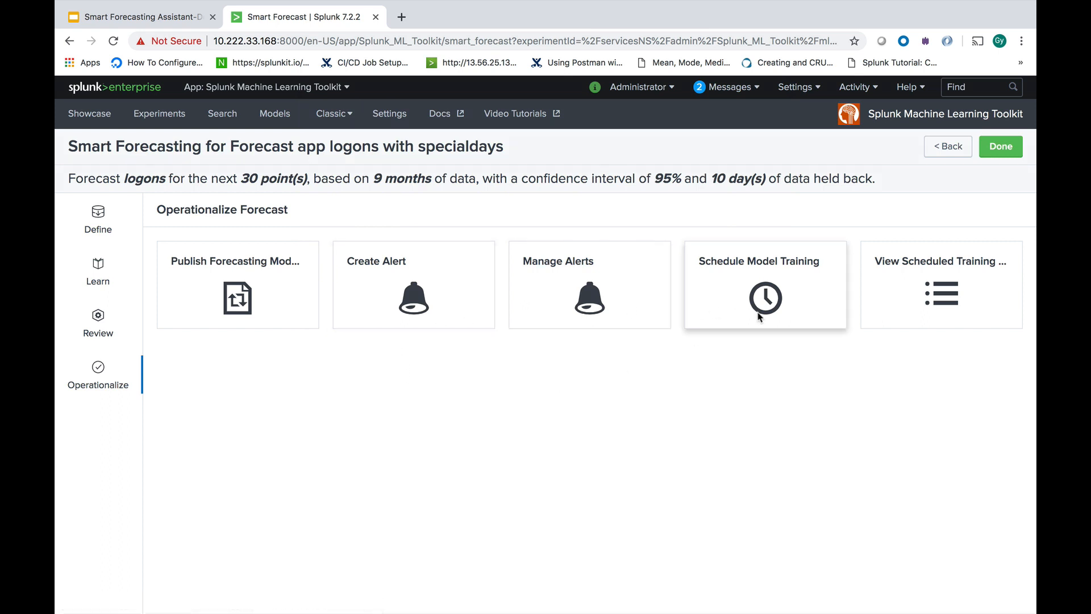
mouse_move(902, 315)
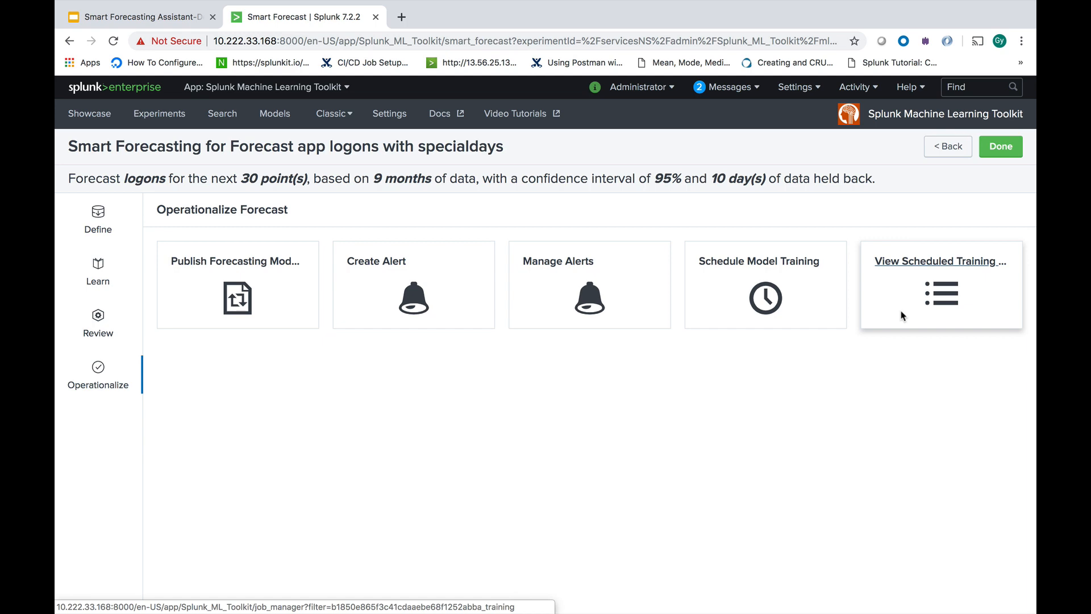
click(238, 284)
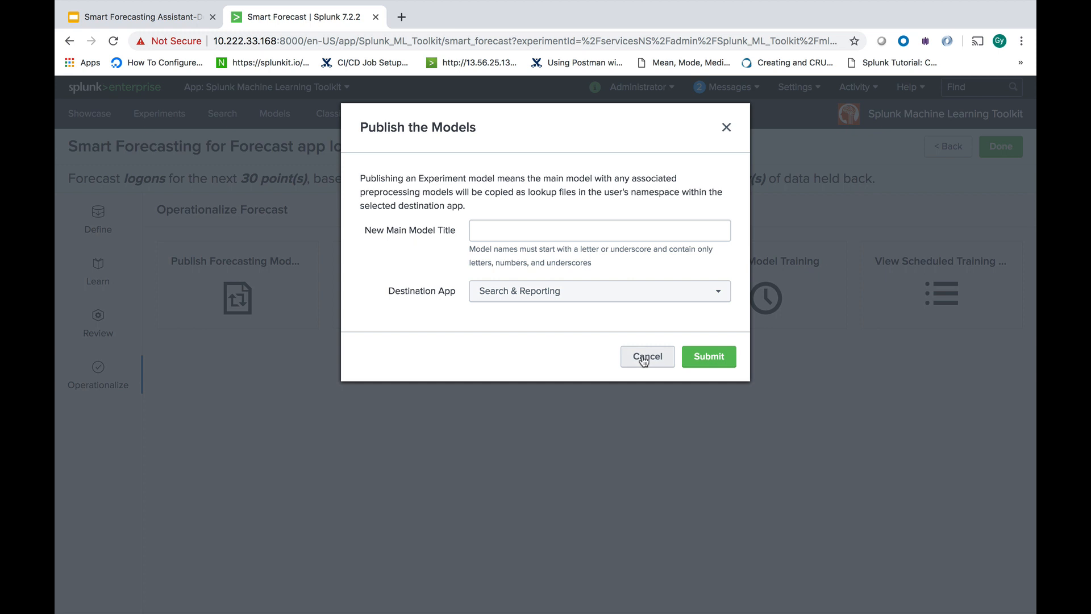
click(647, 356)
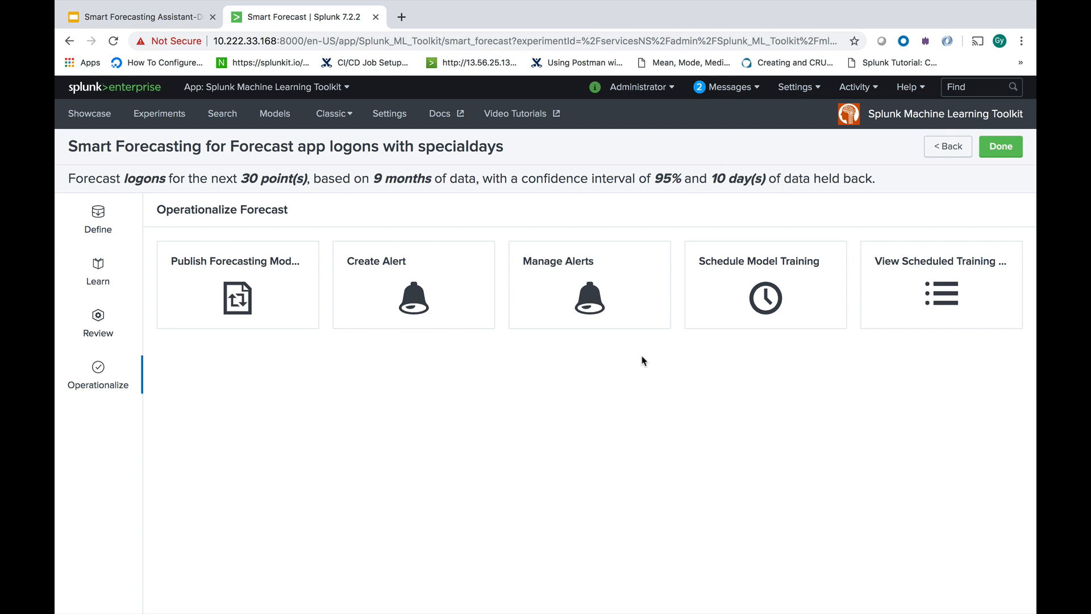
mouse_move(1000, 147)
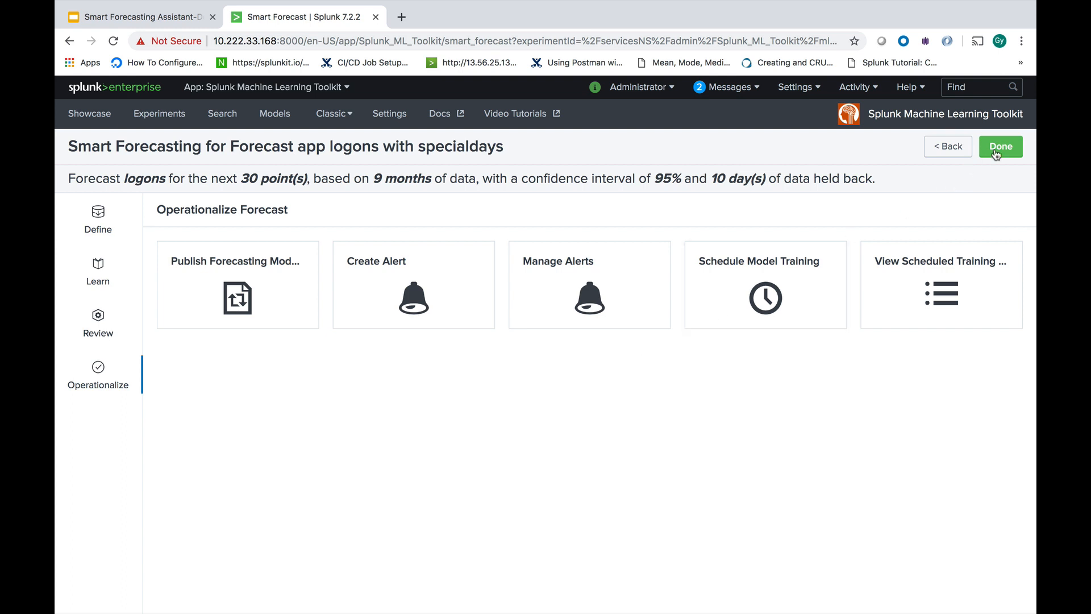